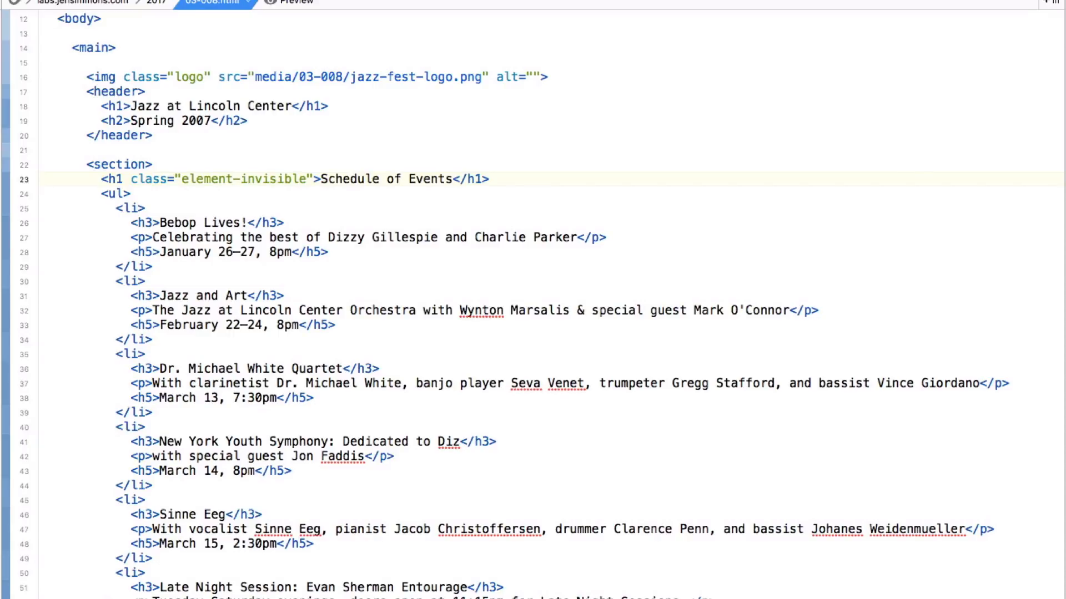
Scroll the rendered poster down to later events like Evan Sherman Big Band and Walter Blanding.
scroll(down, 3)
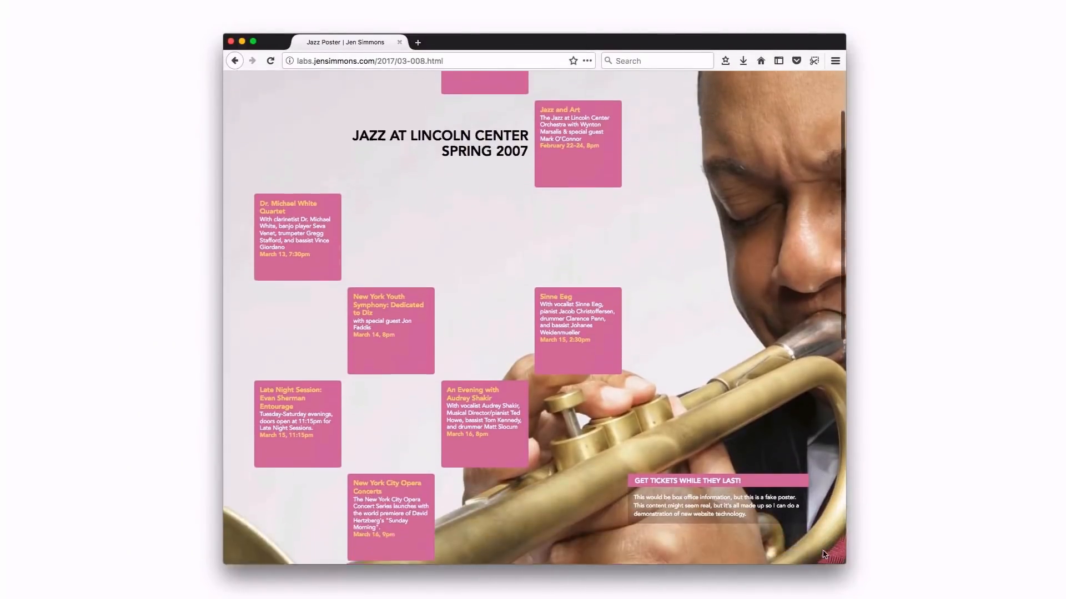
Scroll the poster back so the Bebop Lives! box and title are in view.
scroll(down, 3)
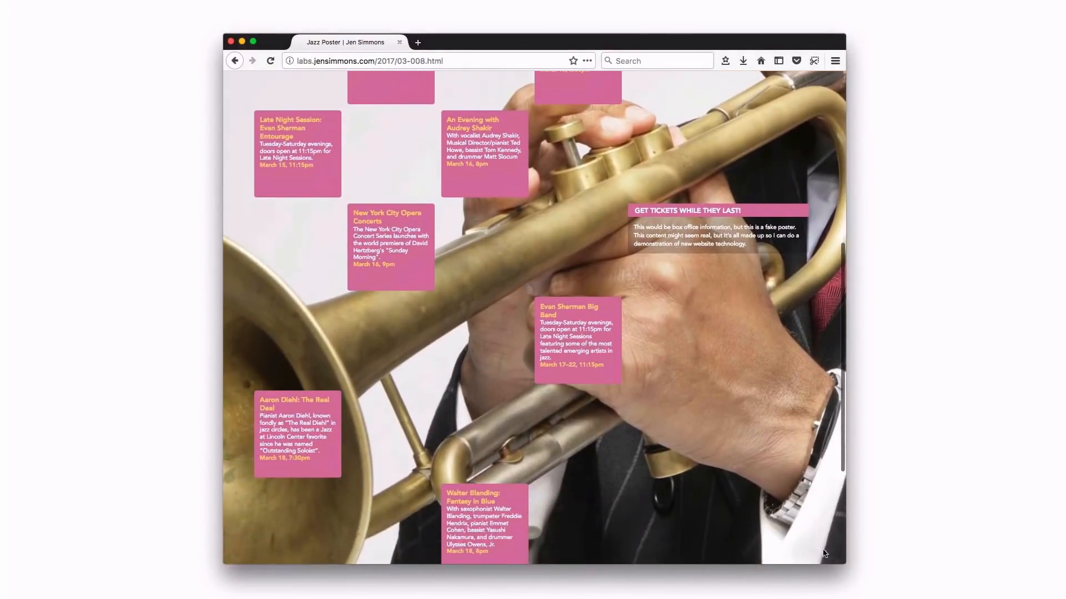
scroll(down, 3)
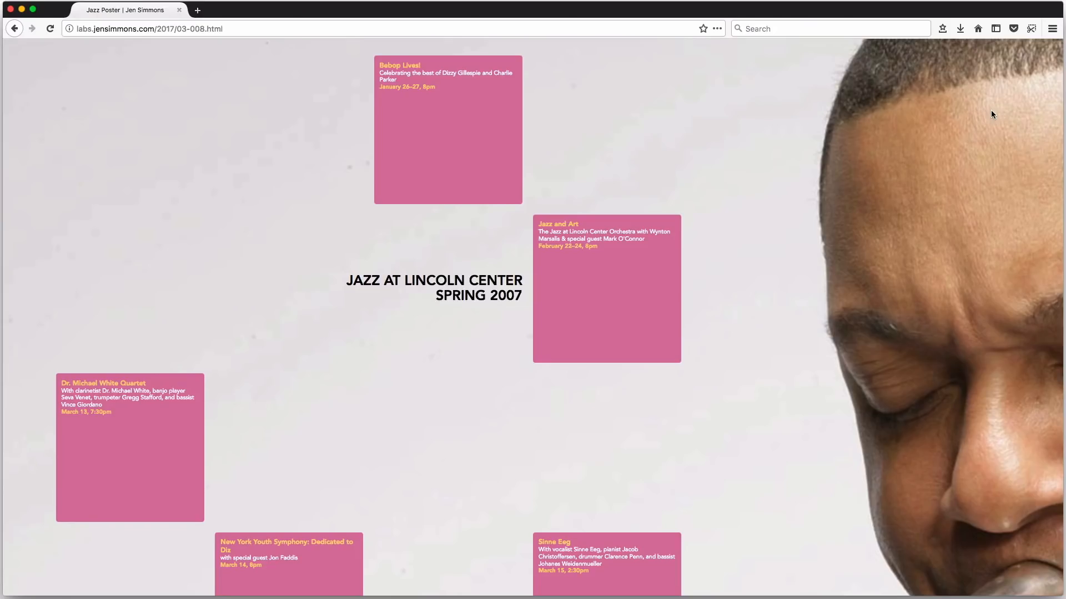
mouse_move(771, 257)
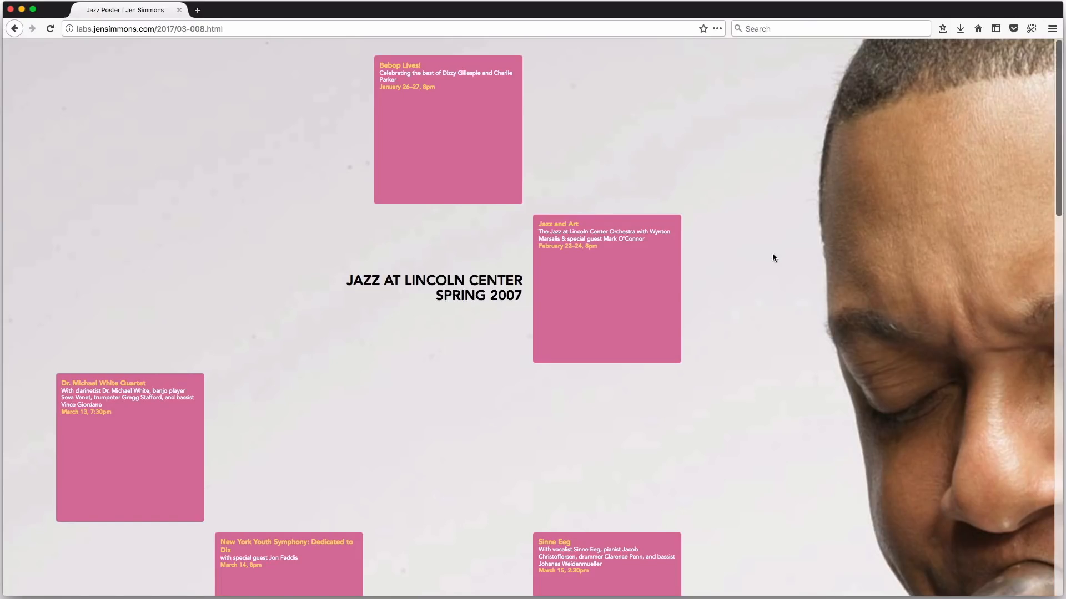
mouse_move(510, 146)
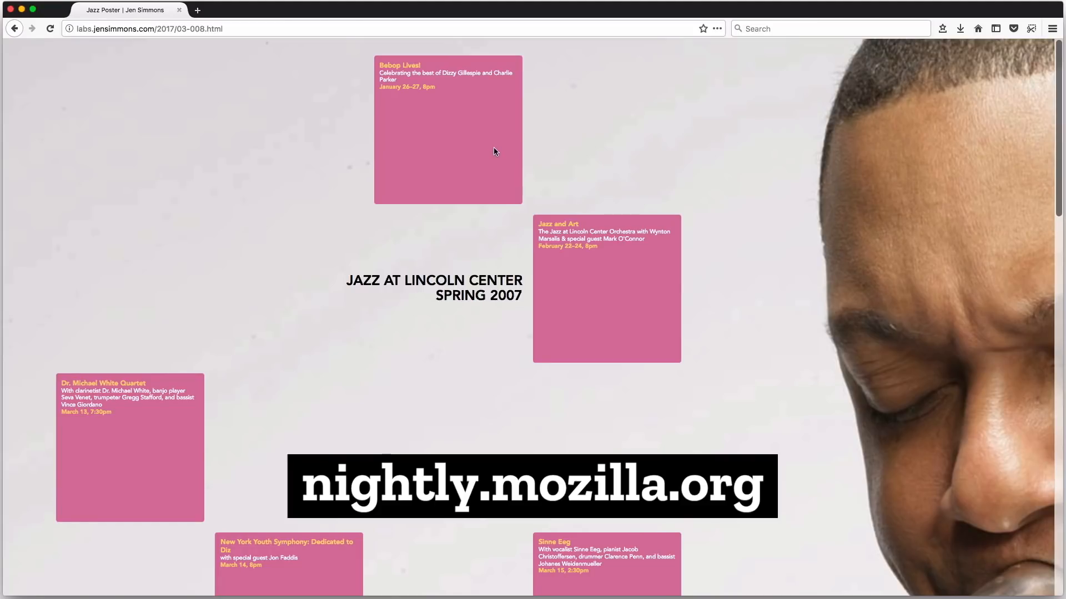
mouse_move(504, 161)
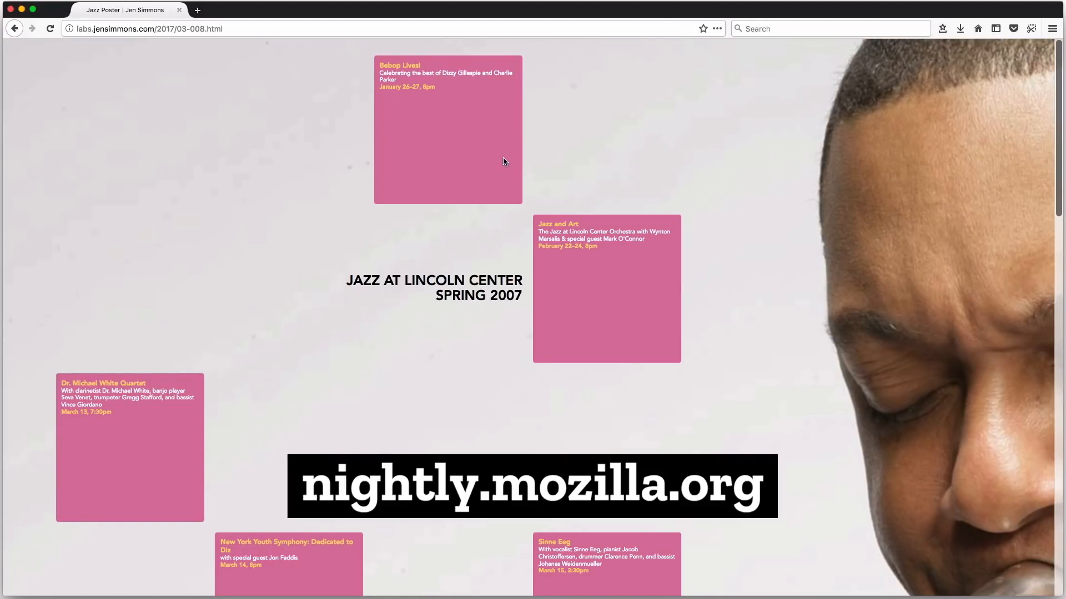
Inspect Element on the poster, then select the ul and main nodes to see main's grid rules.
right_click(505, 161)
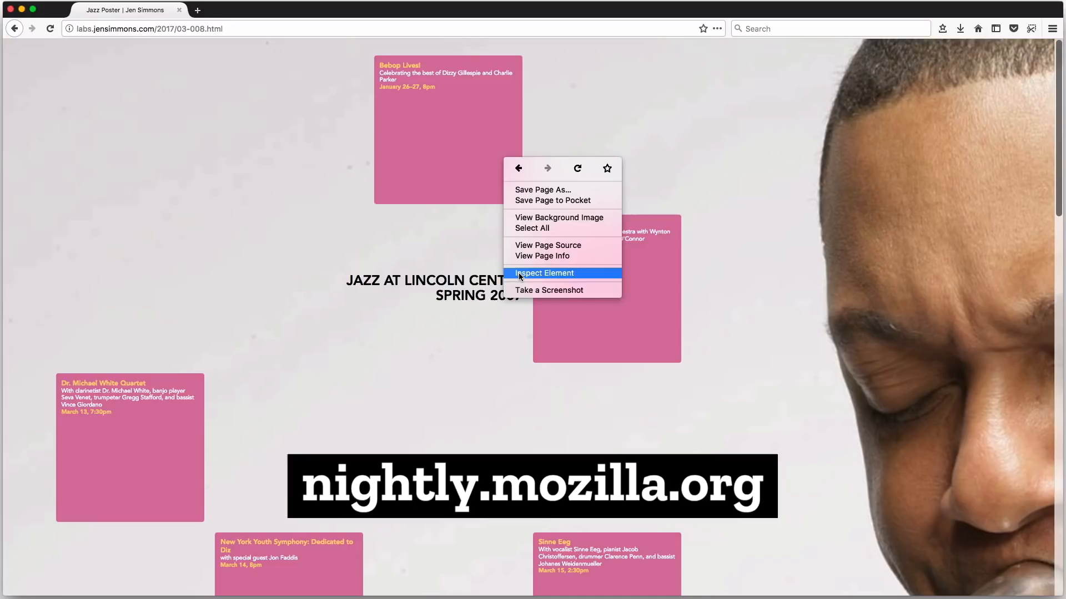
mouse_move(523, 276)
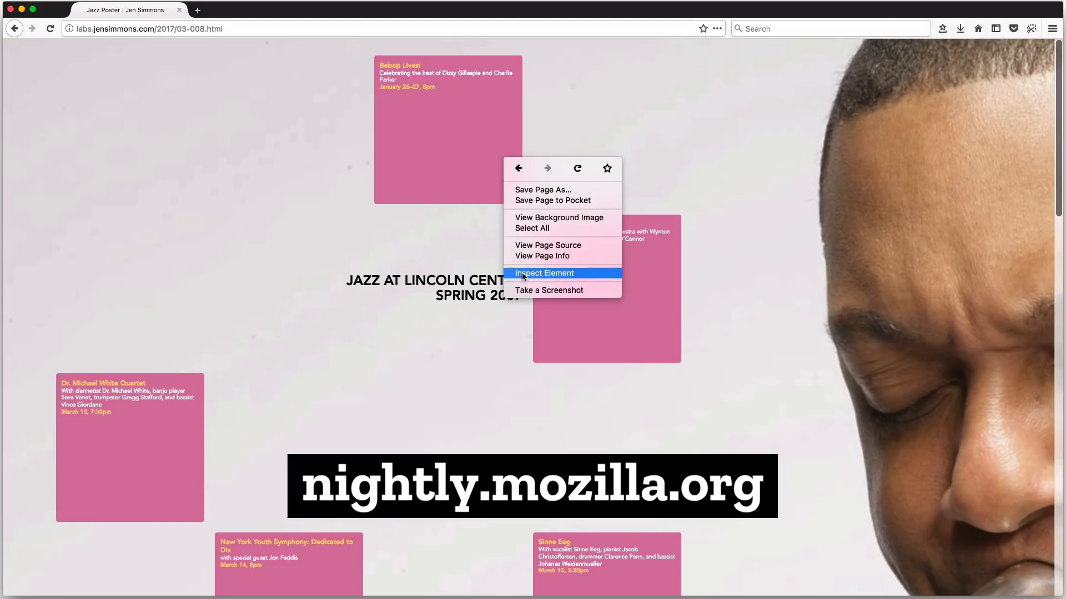
click(544, 273)
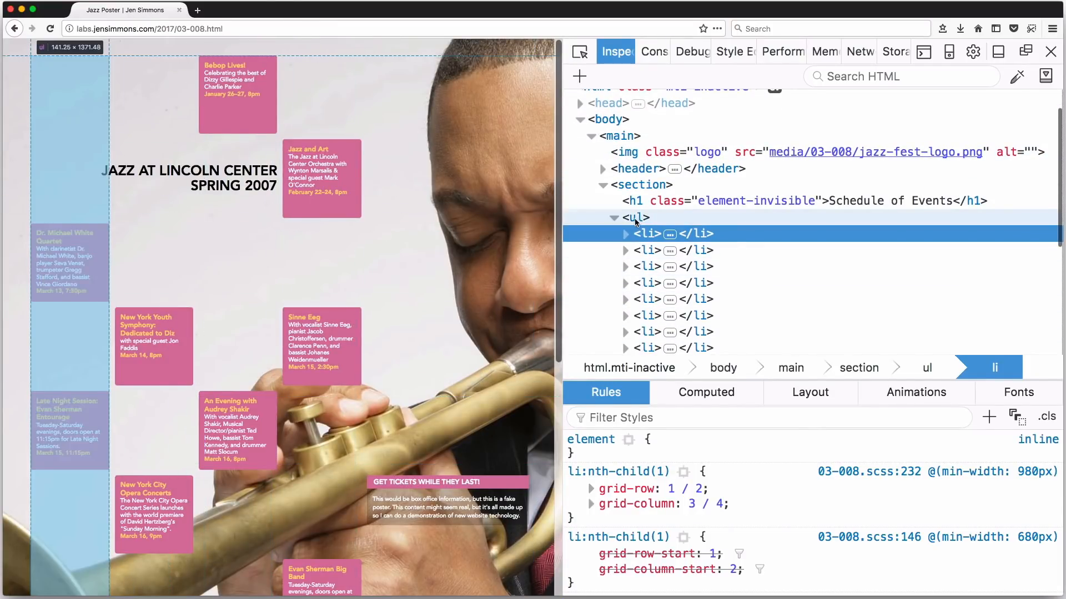
click(636, 218)
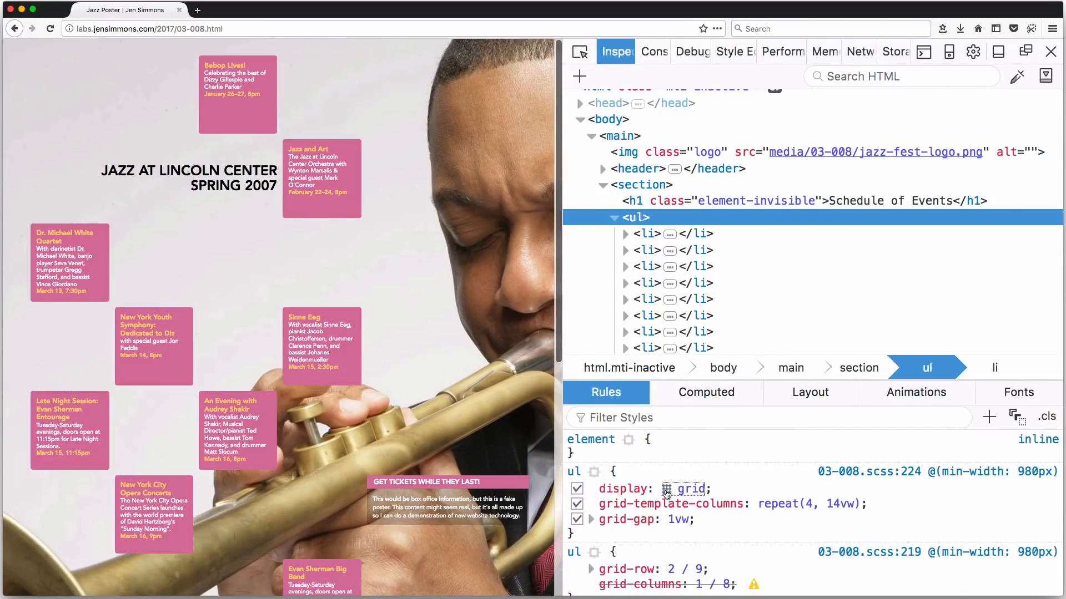
click(620, 135)
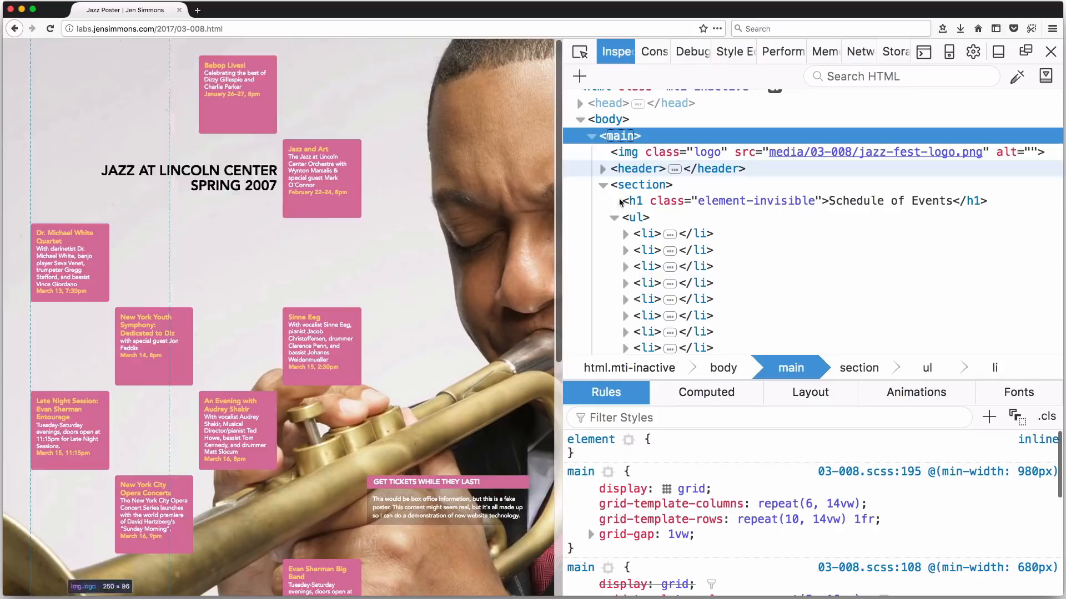
click(666, 488)
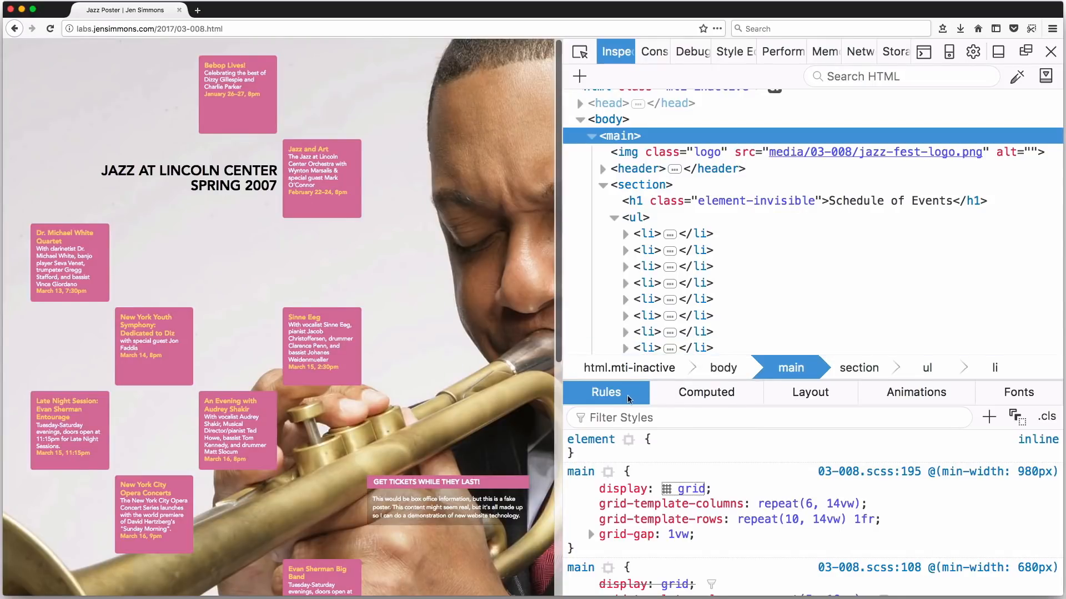
mouse_move(817, 406)
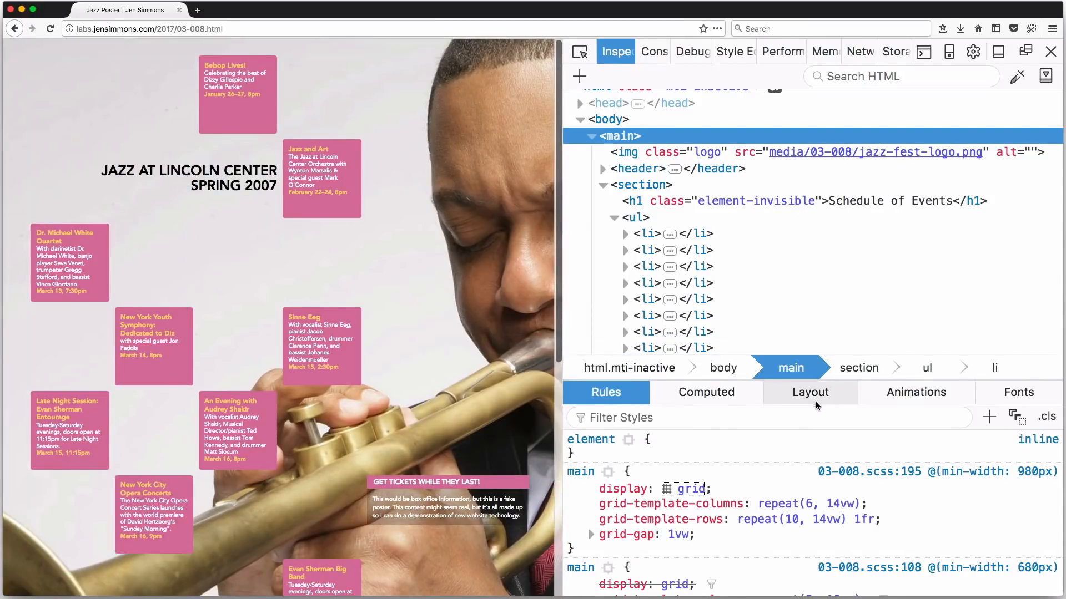
mouse_move(820, 404)
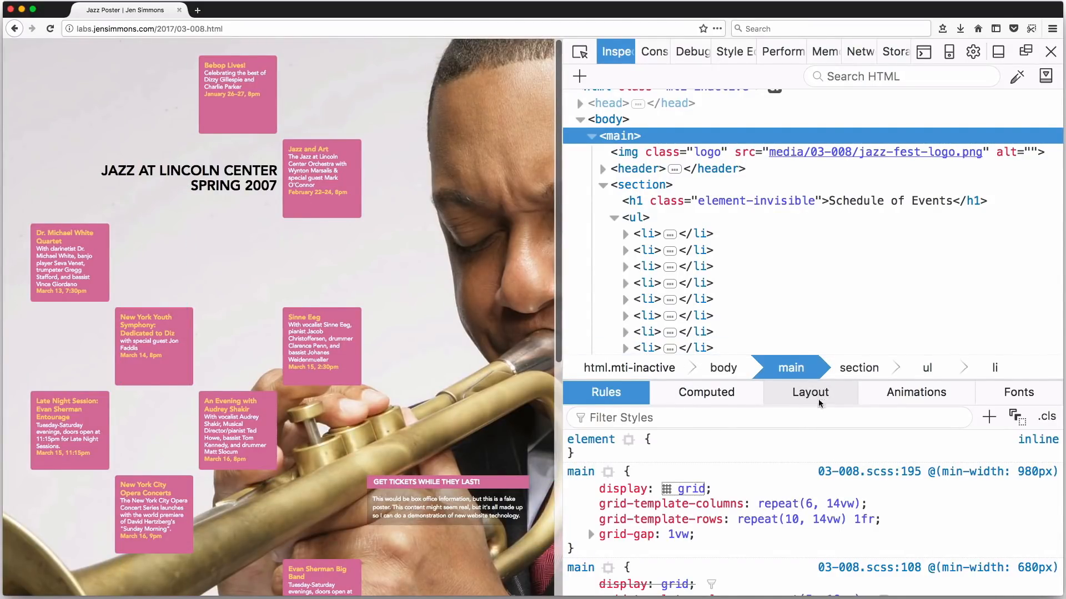
In Layout, enable the ul grid overlay and recolour its swatch to a deeper purple.
click(811, 393)
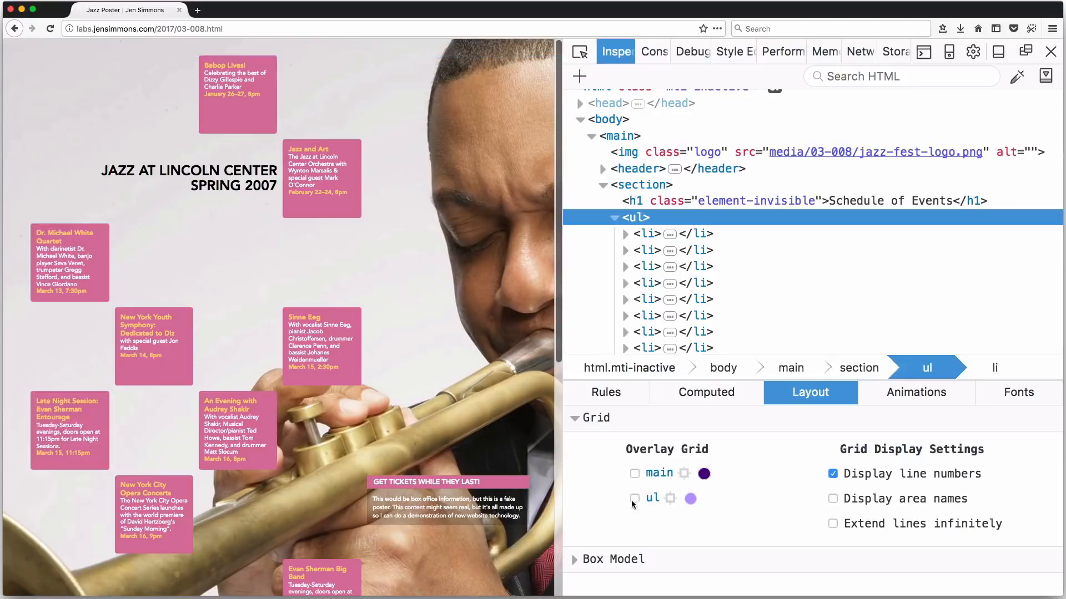
click(634, 498)
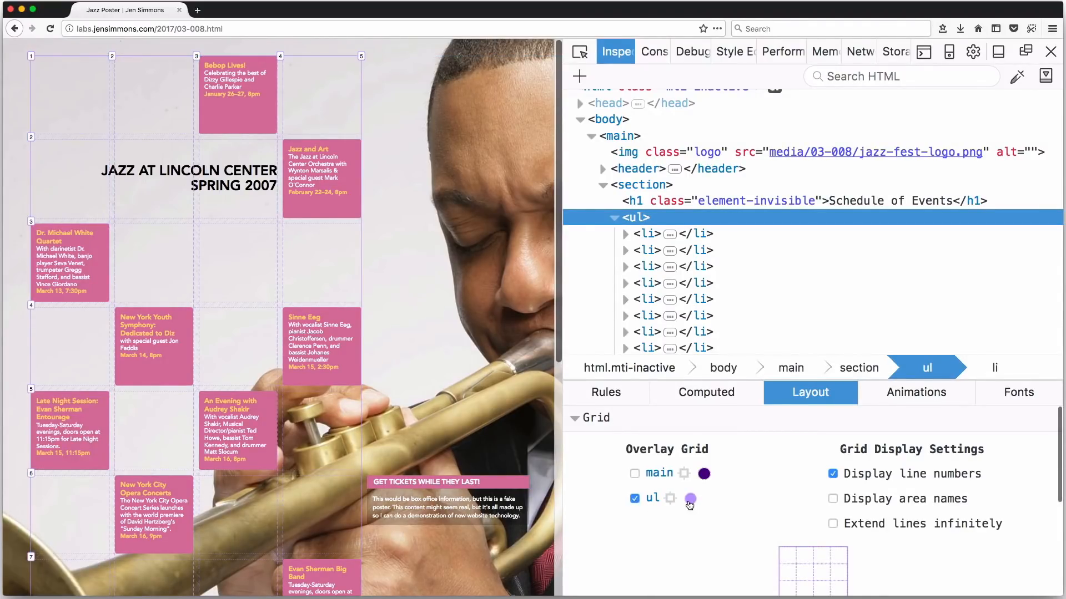
click(691, 499)
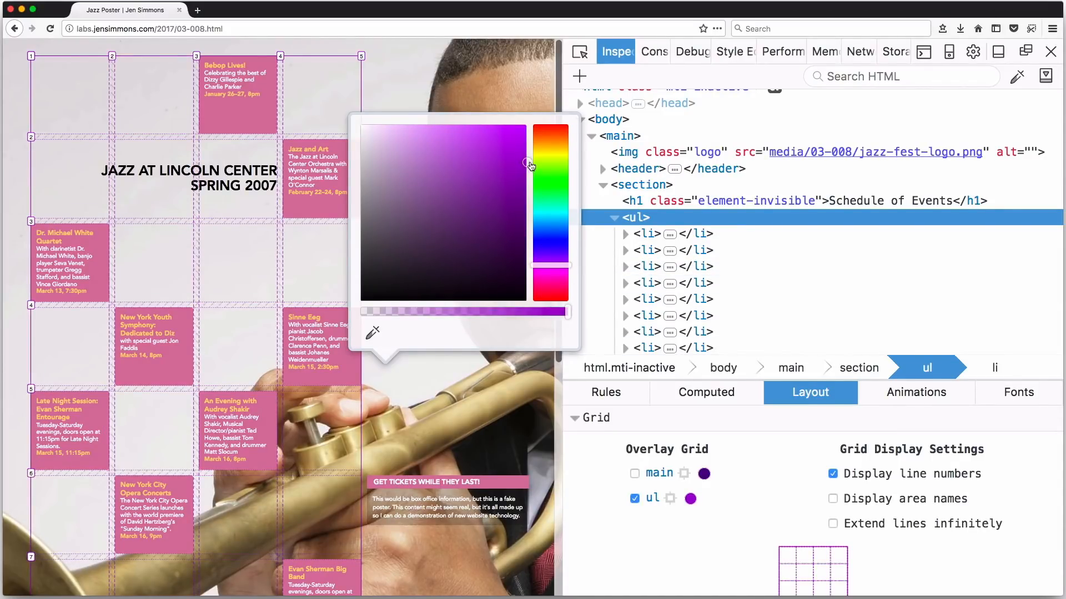
drag(552, 167, 551, 264)
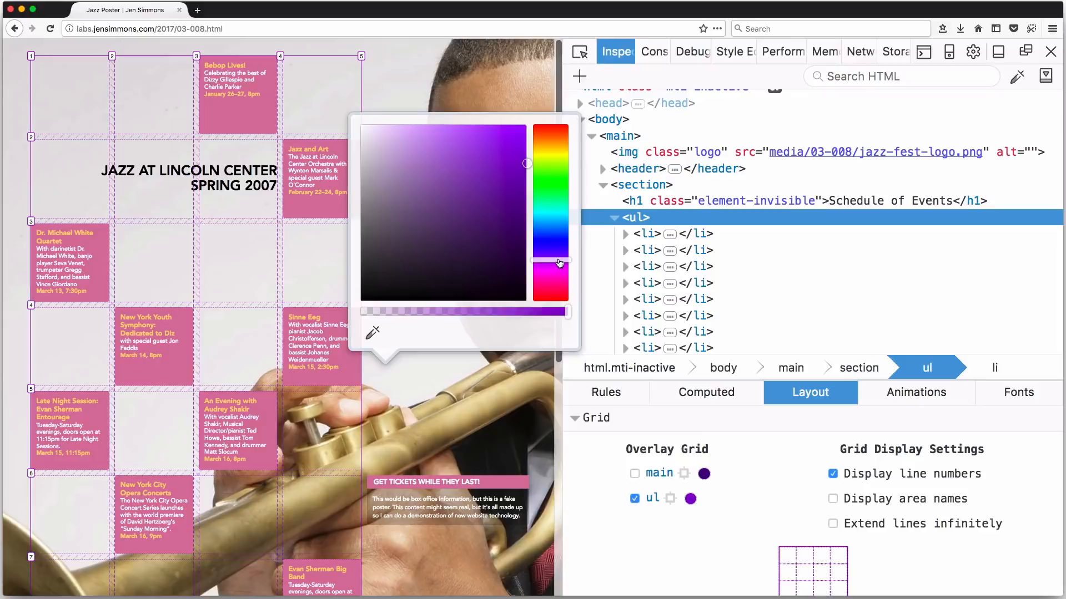
click(704, 473)
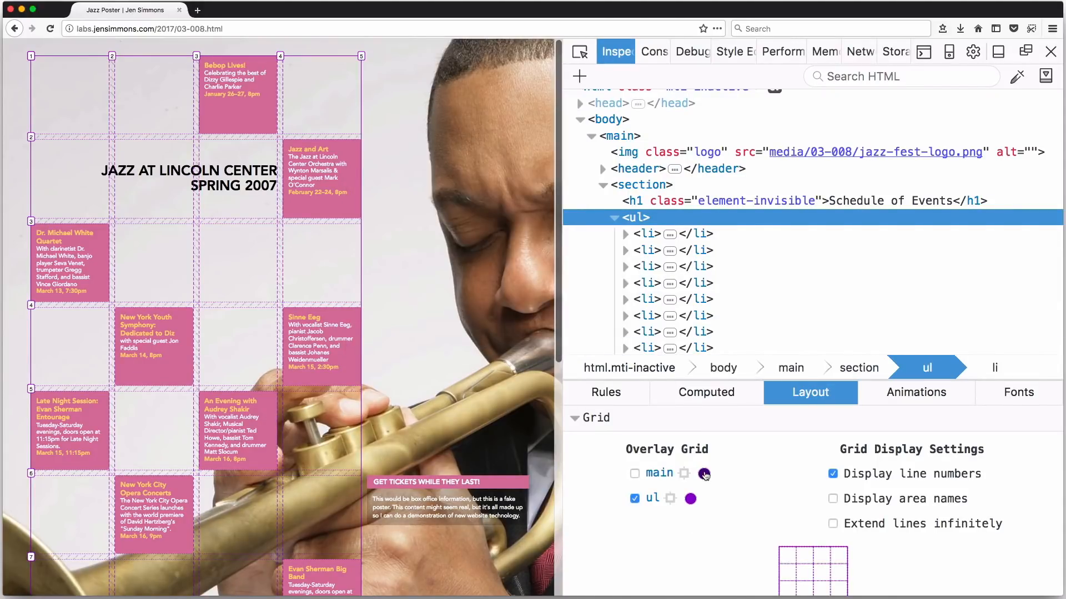
Keep blue for the main overlay swatch and show main's grid overlay on the poster.
click(703, 474)
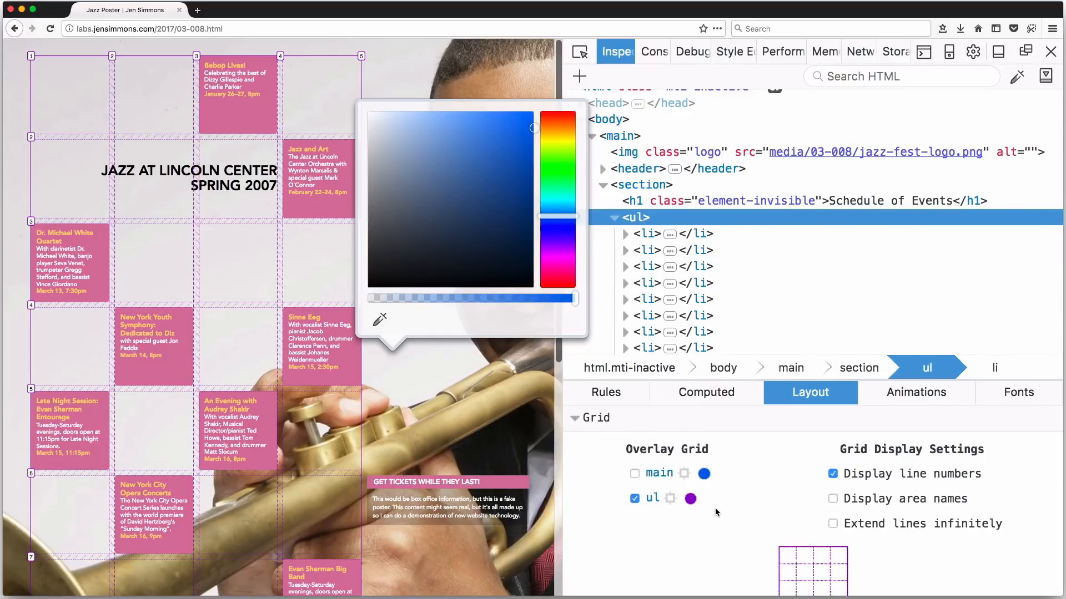
click(634, 473)
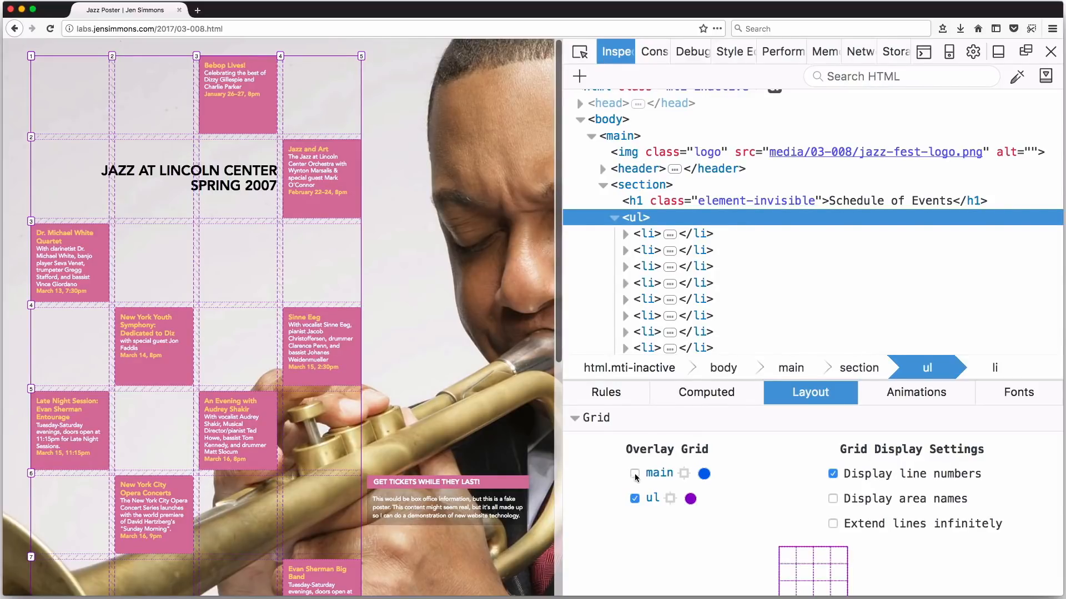
click(634, 472)
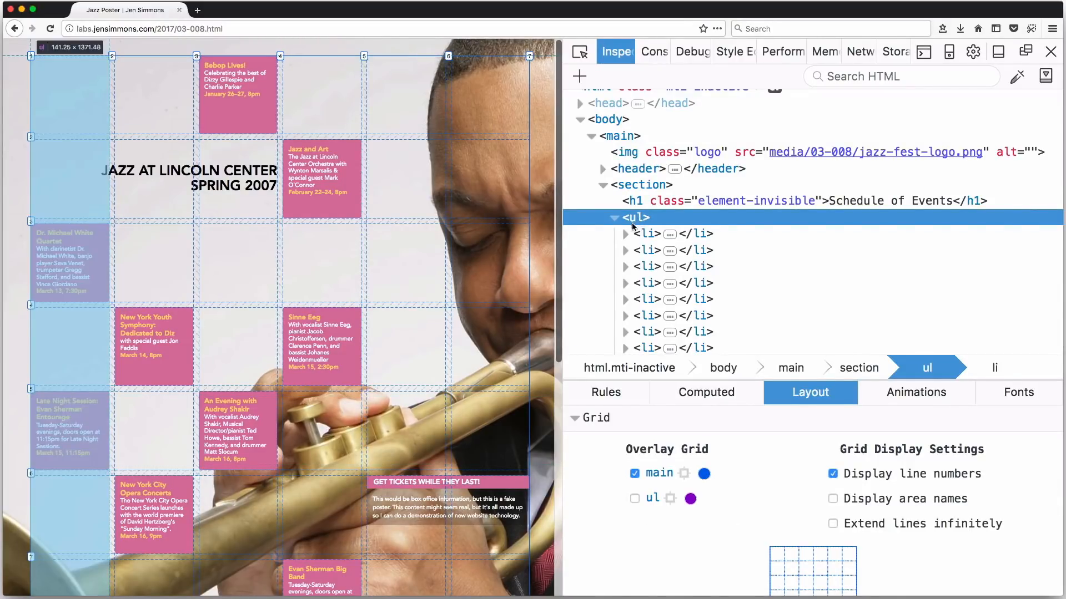
Show the ul grid overlay instead of main's and view the list's Rules (four 14vw columns, 1vw gap).
click(634, 498)
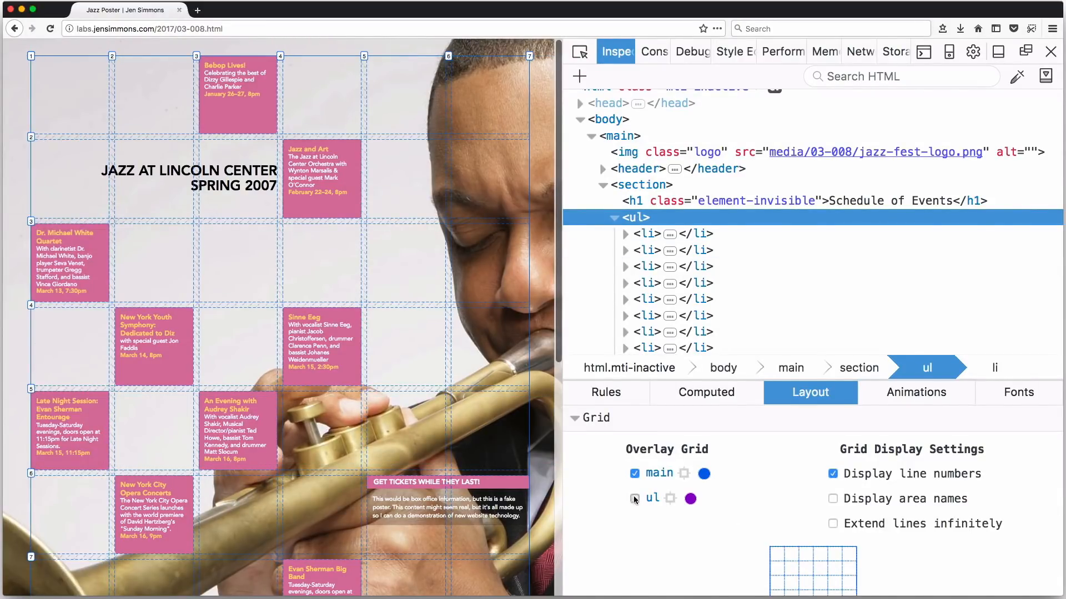
click(606, 393)
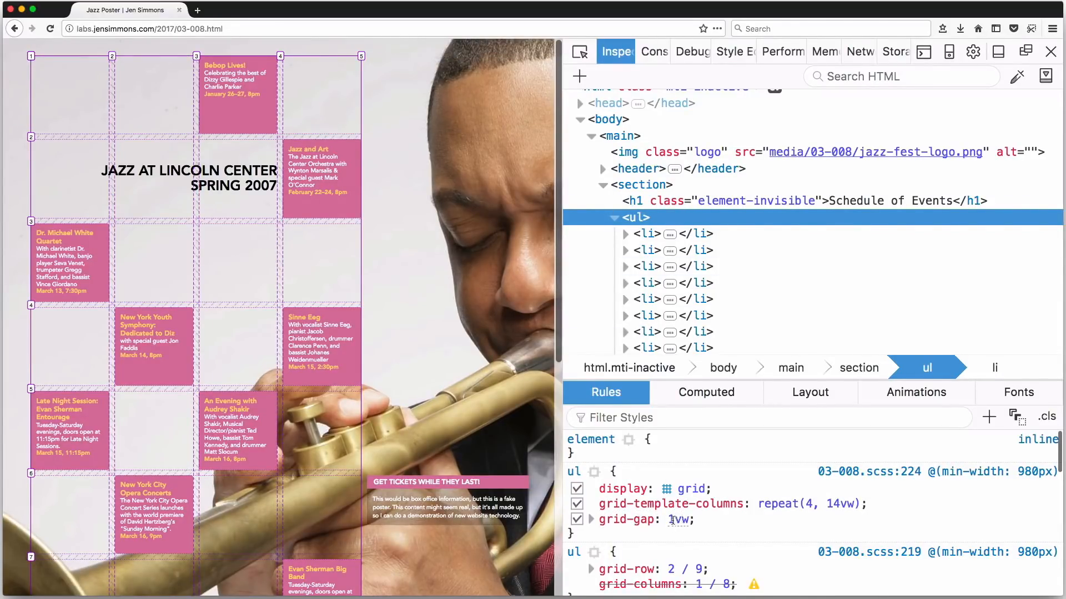
Toggle the list's grid-gap off and on, then select the first li (grid-row 1 / 2, grid-column 3 / 4).
click(577, 519)
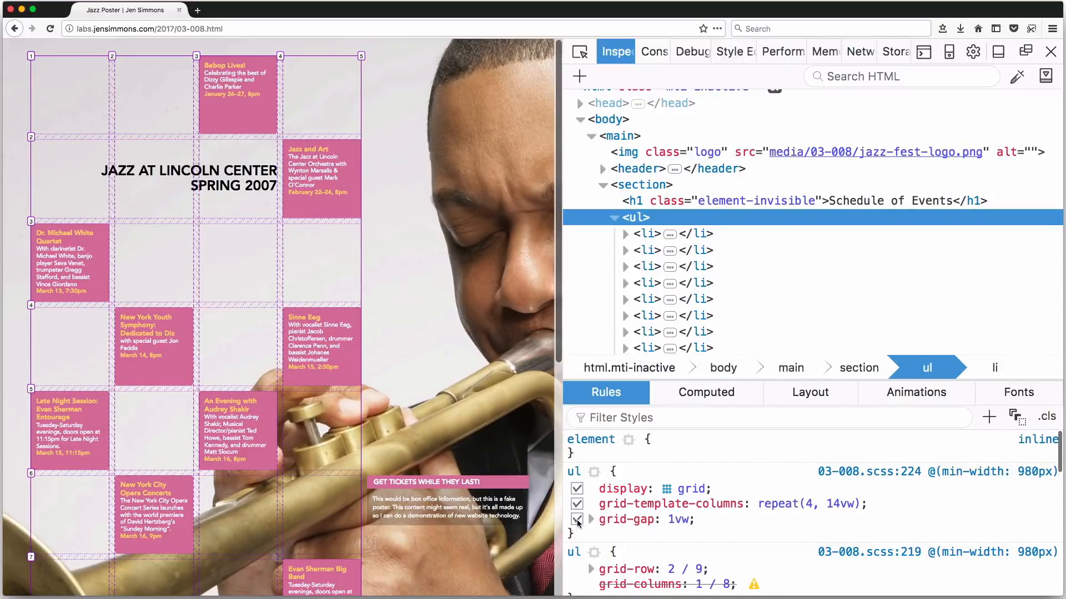
click(577, 519)
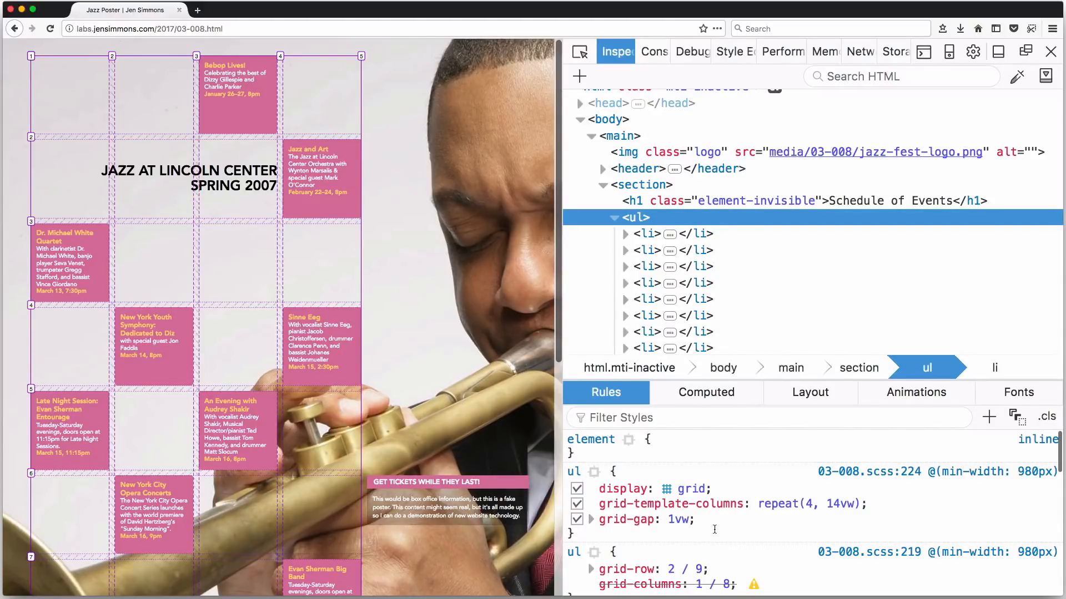
mouse_move(648, 238)
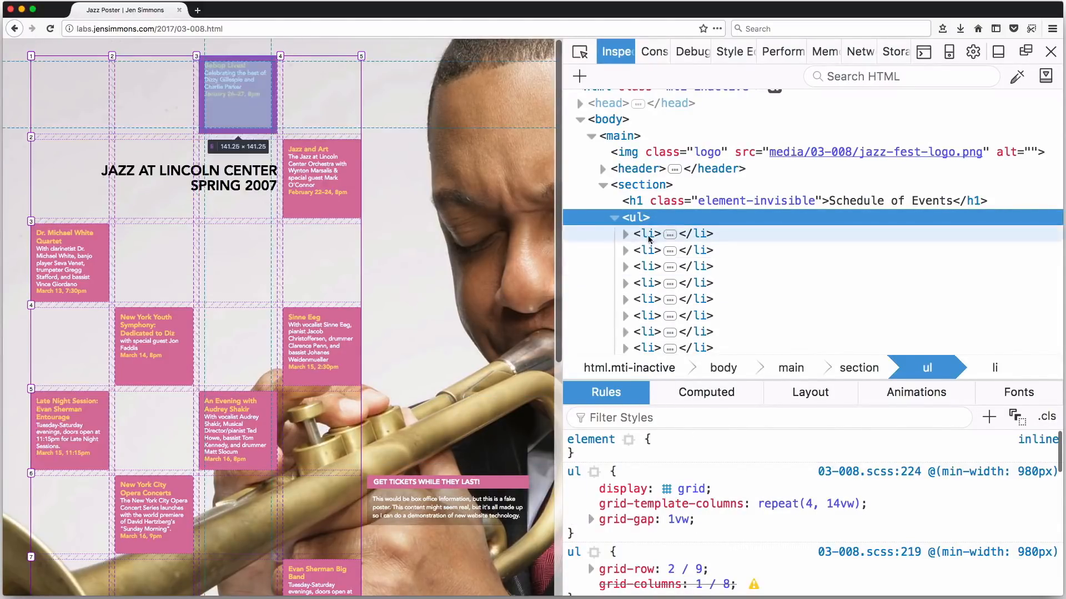
click(647, 233)
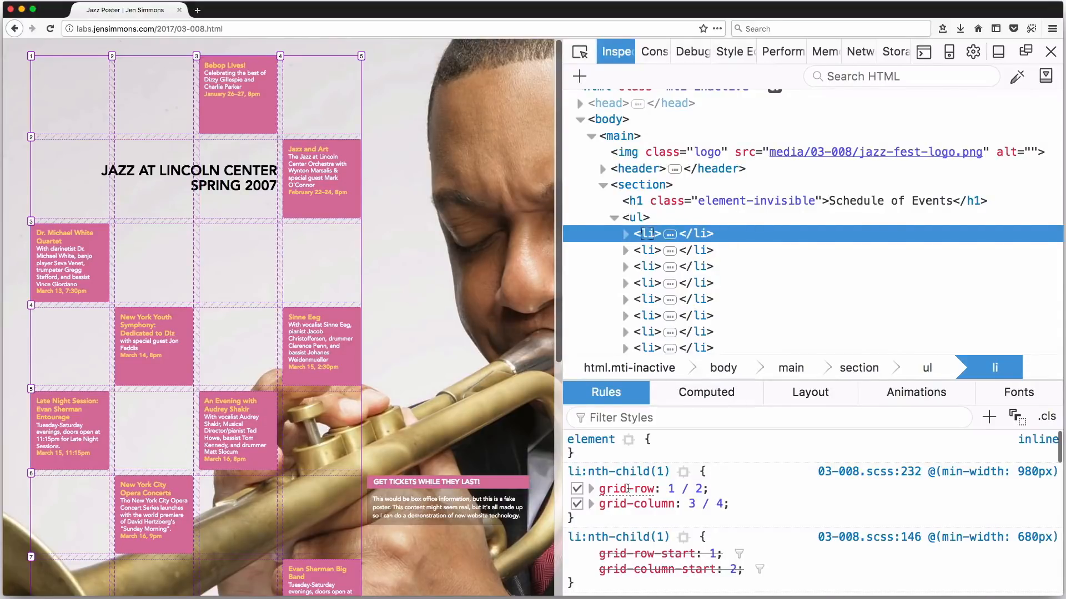
mouse_move(637, 446)
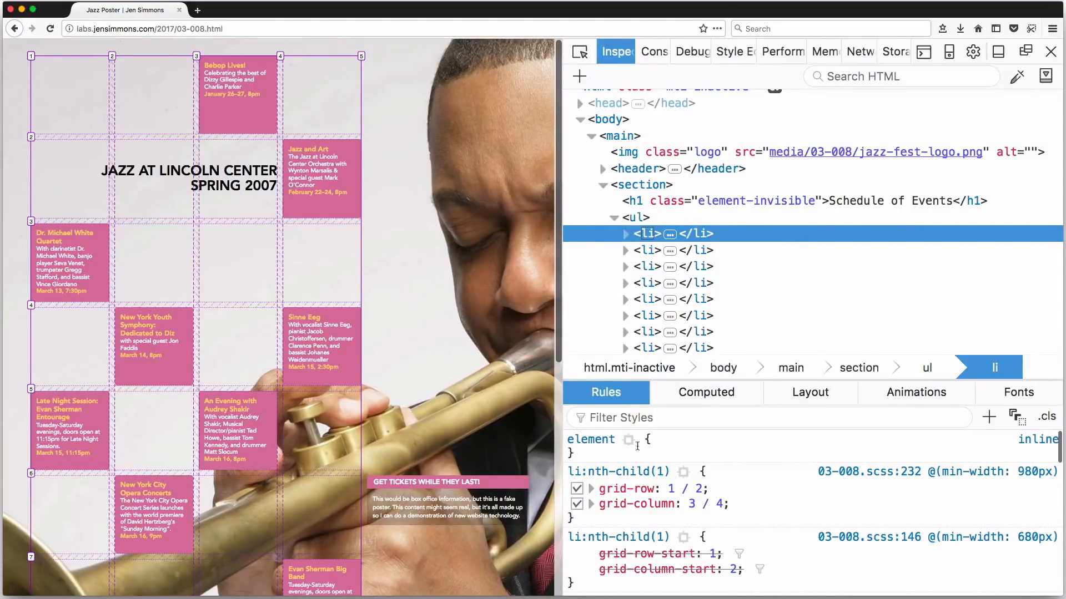
mouse_move(649, 236)
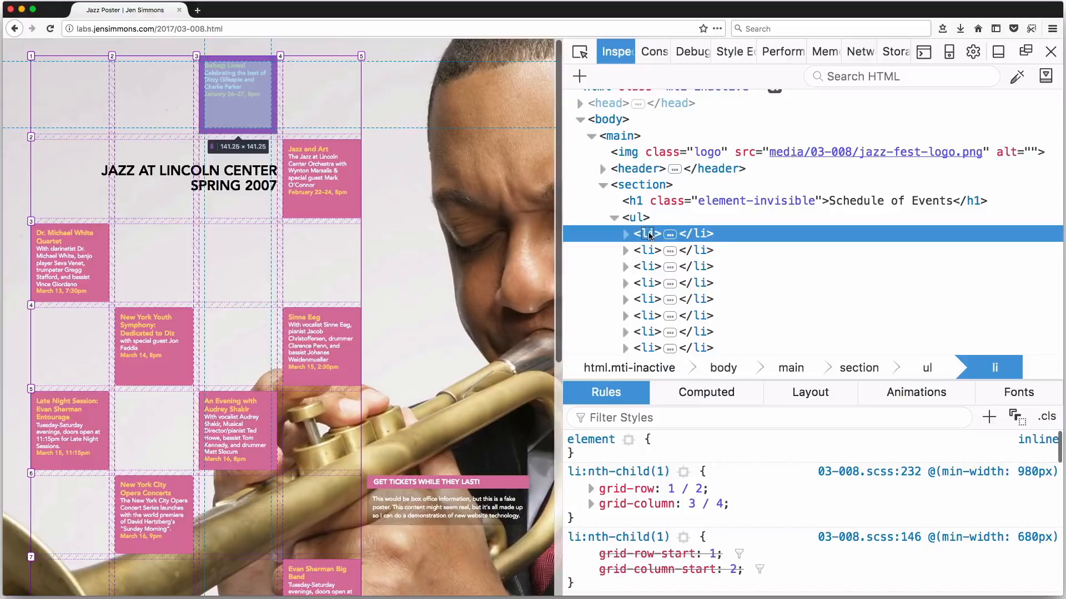
mouse_move(654, 232)
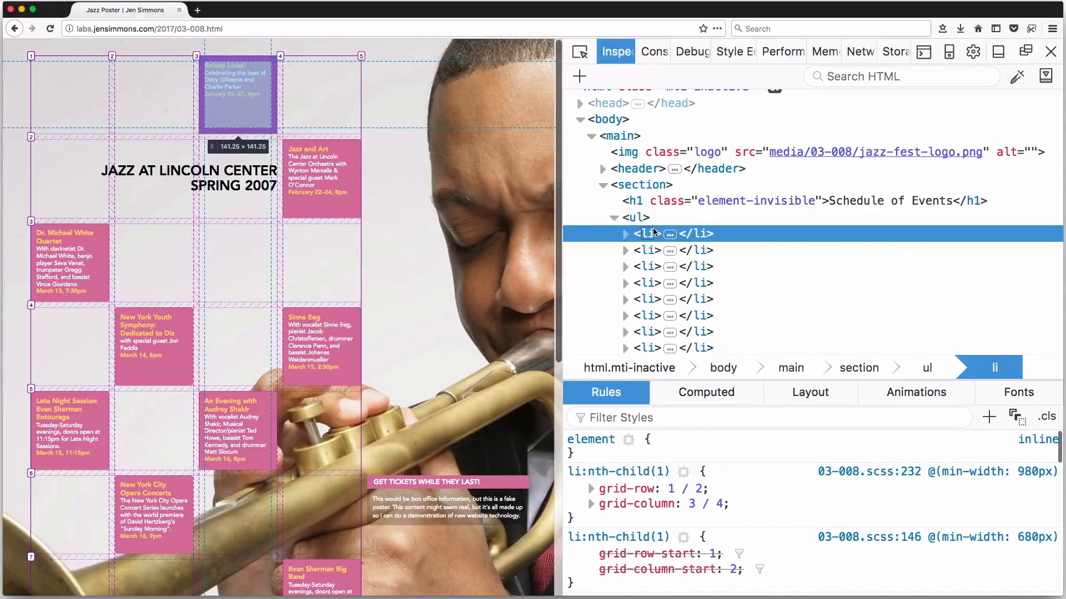
mouse_move(248, 58)
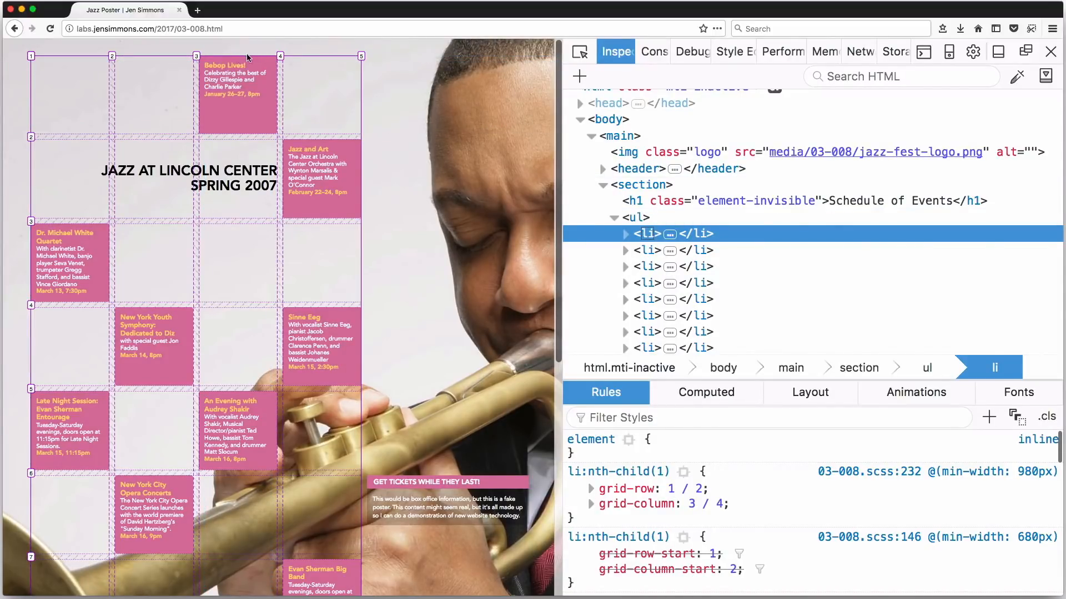
mouse_move(215, 118)
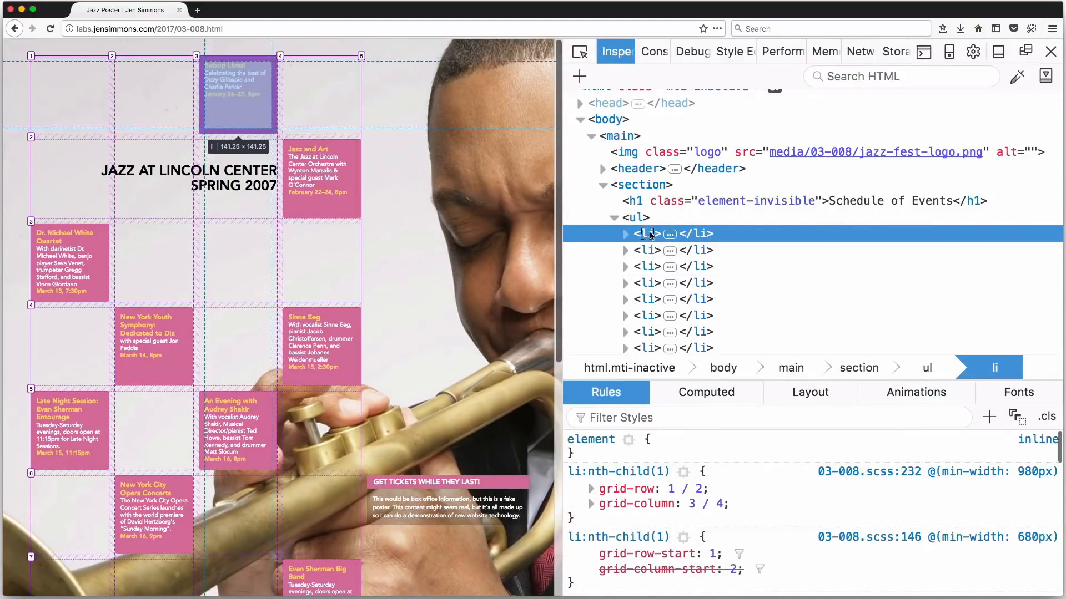
Set the third li's grid-row to 2 / 3 and grid-column to 2 / 3 in Rules.
click(647, 250)
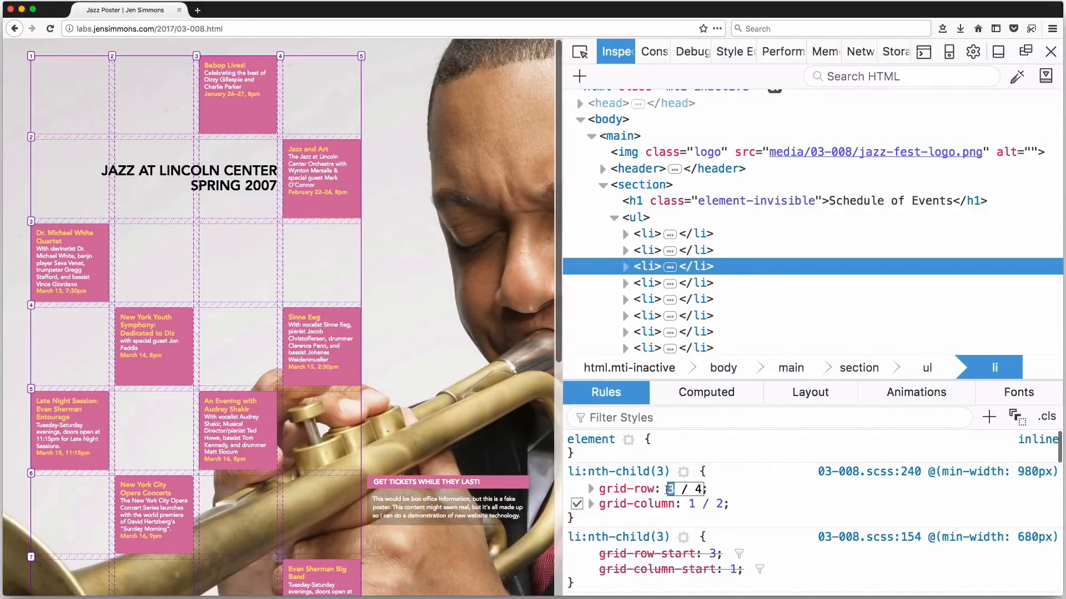
text(2)
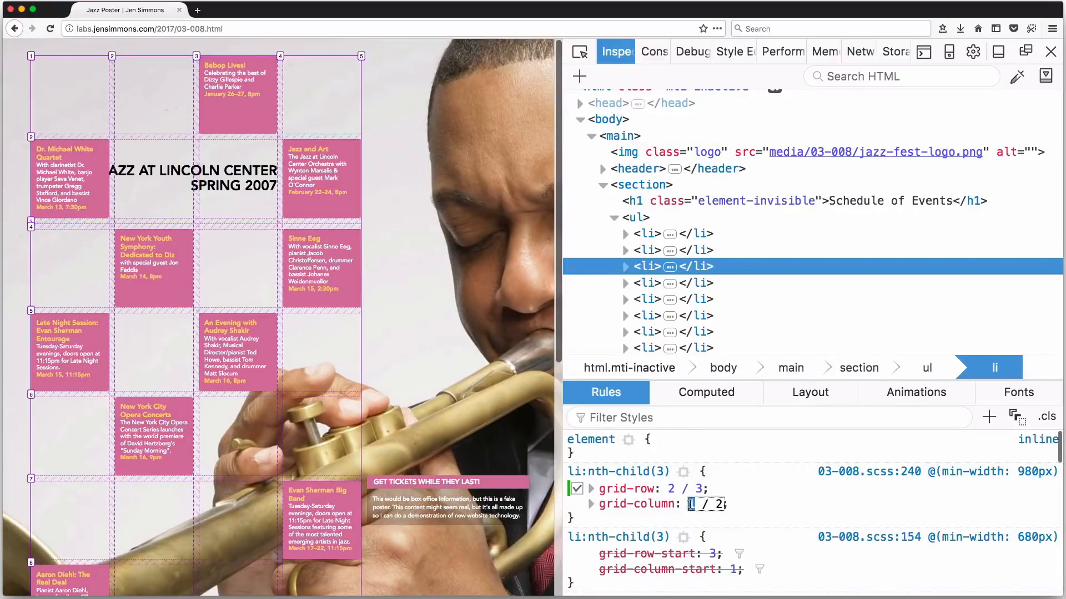
text(2)
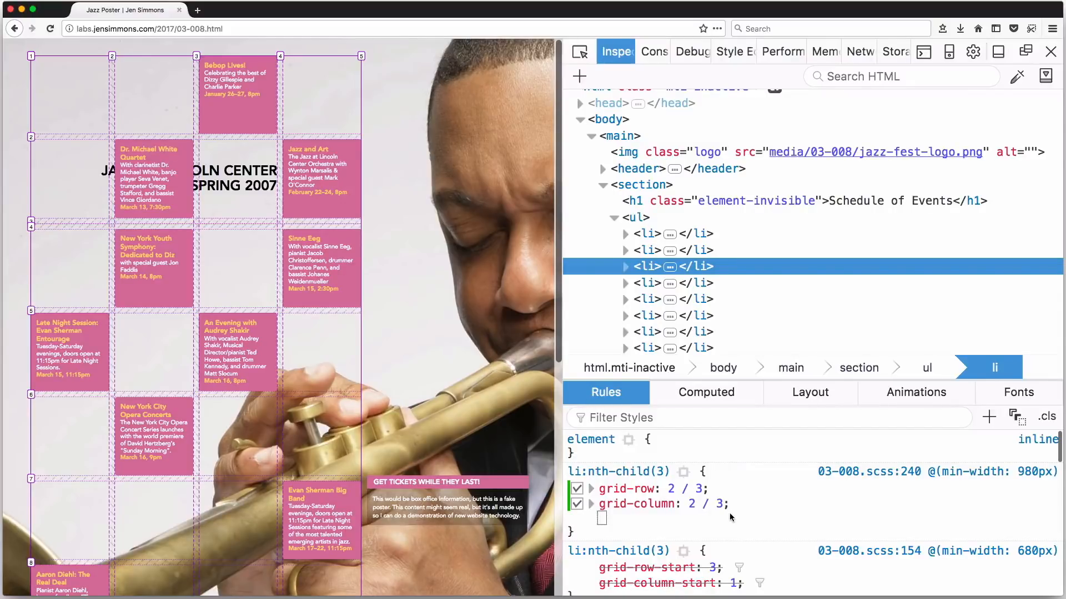
click(576, 489)
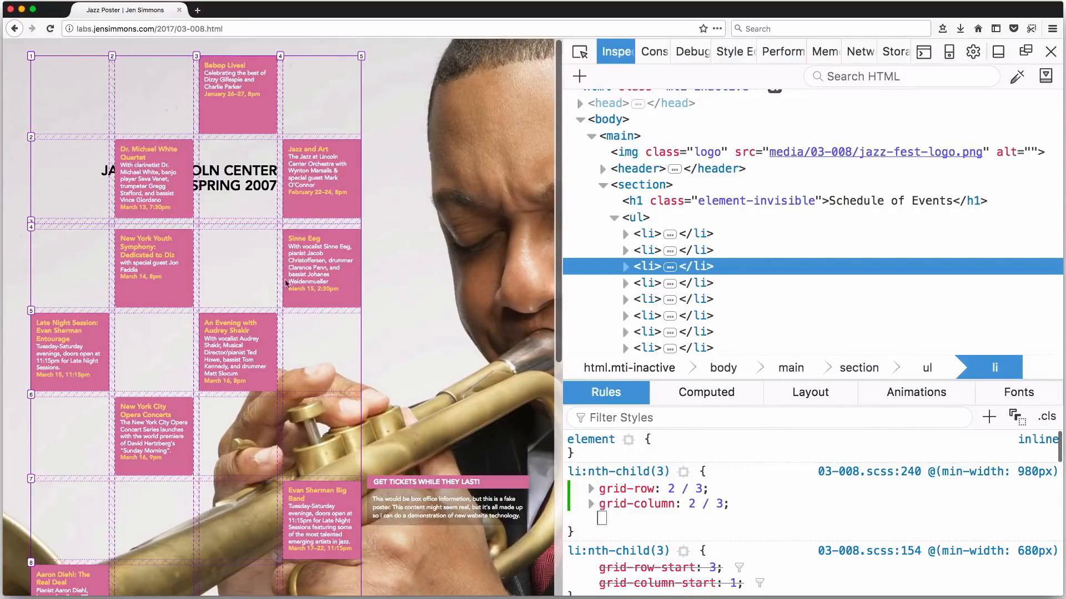
mouse_move(621, 280)
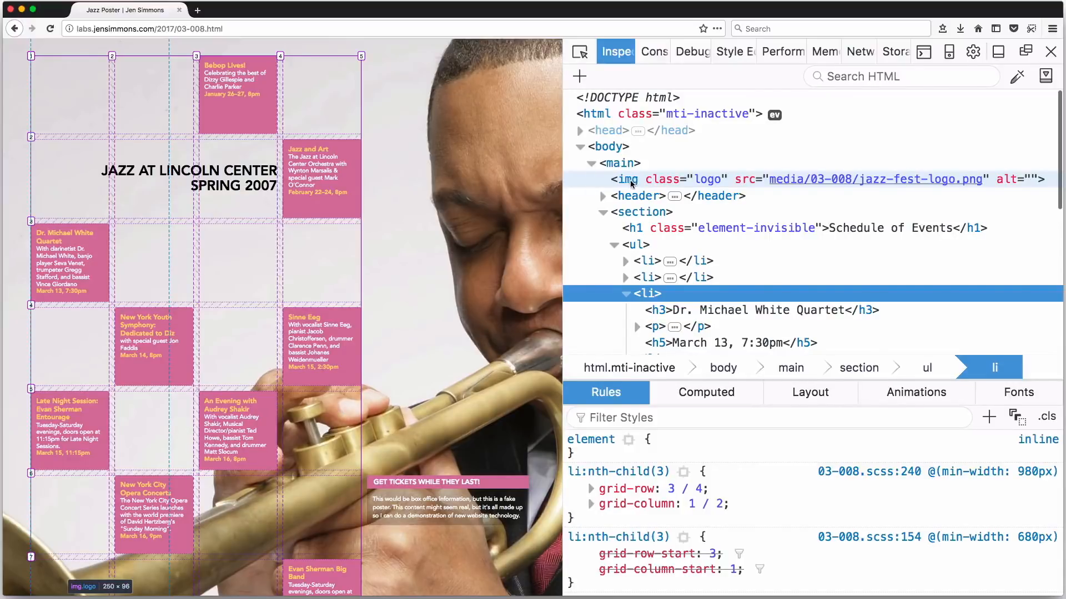
Browse header and section.ticketinfo, collapse them, then select main to see its six 14vw columns and ten rows.
scroll(down, 3)
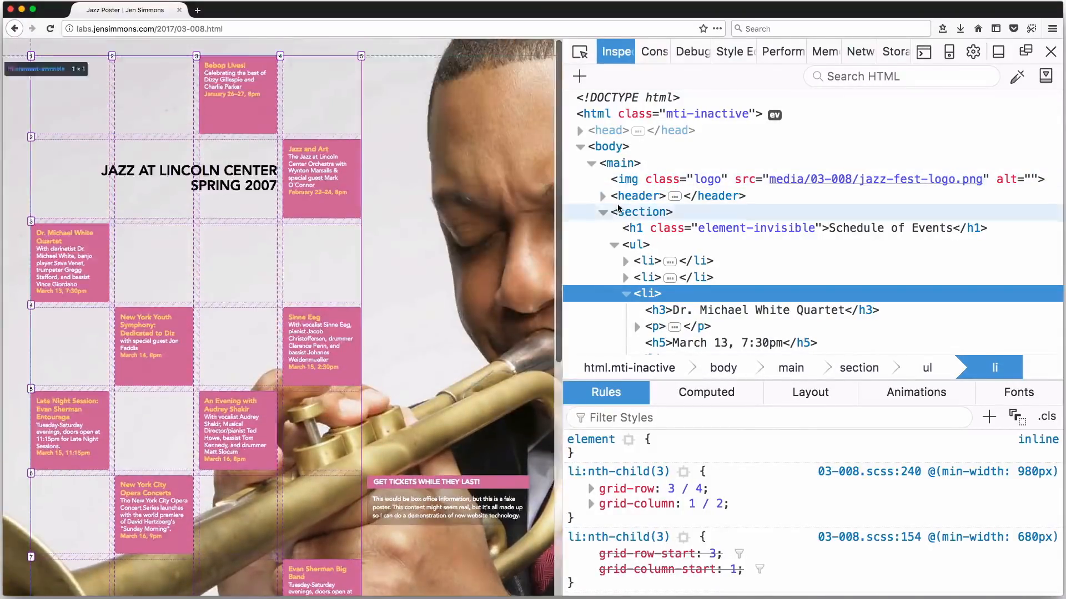
mouse_move(638, 196)
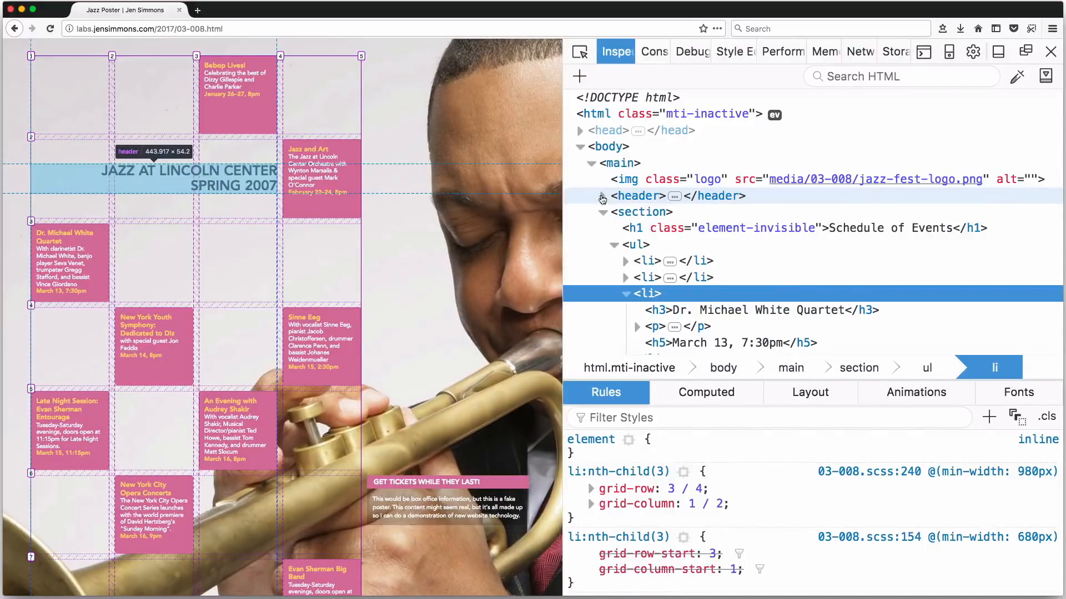
click(602, 196)
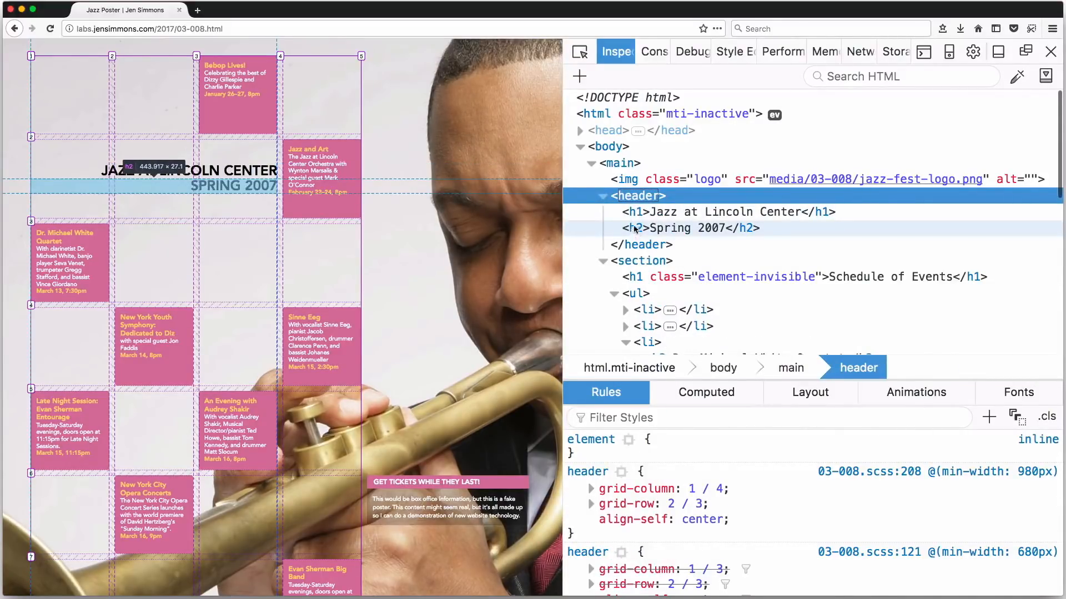
mouse_move(475, 370)
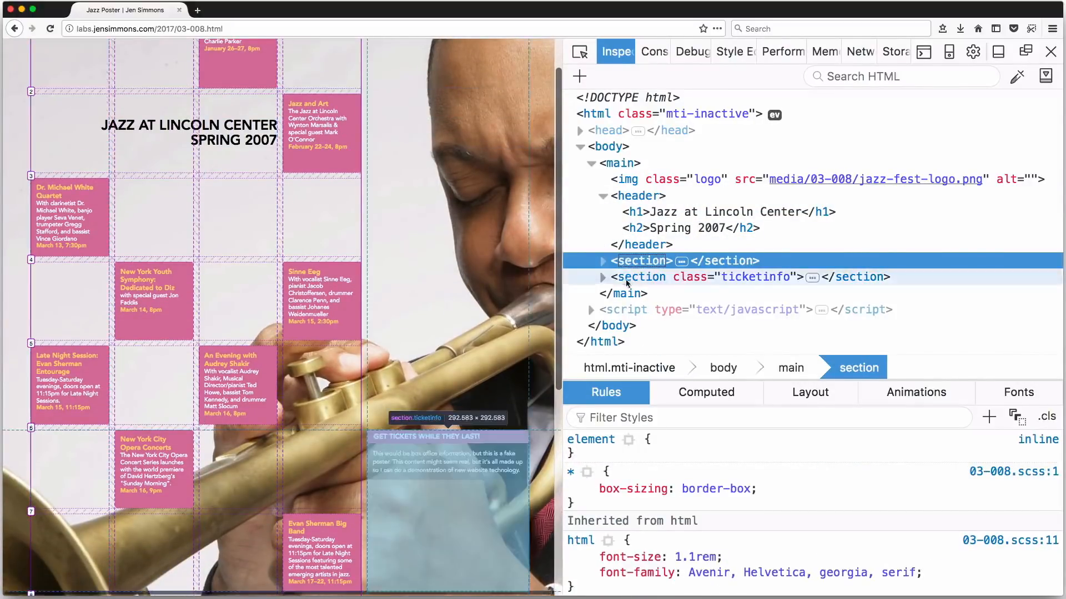
click(642, 277)
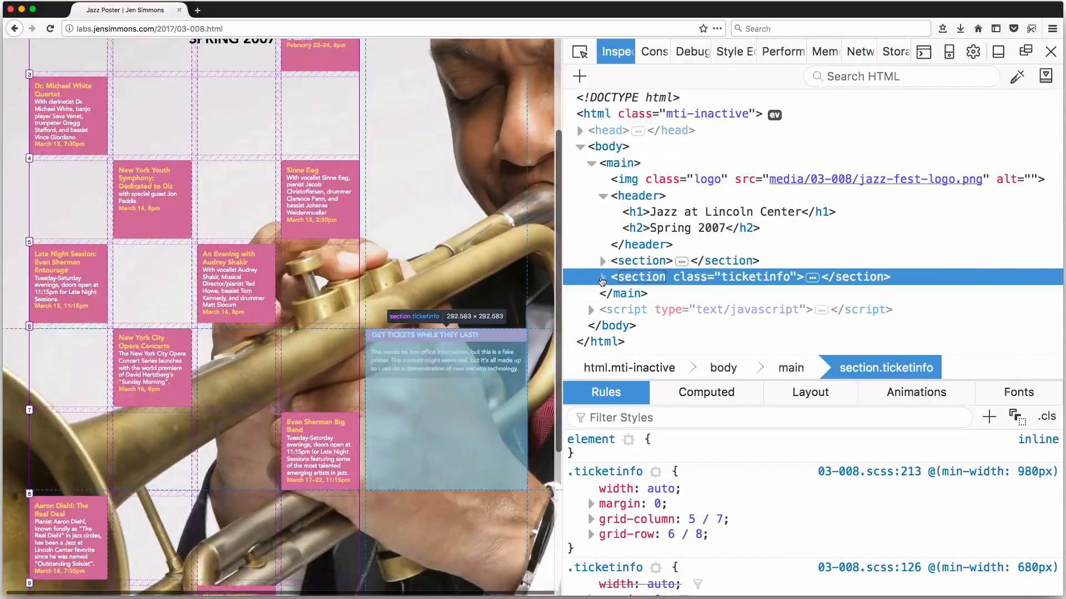
click(602, 278)
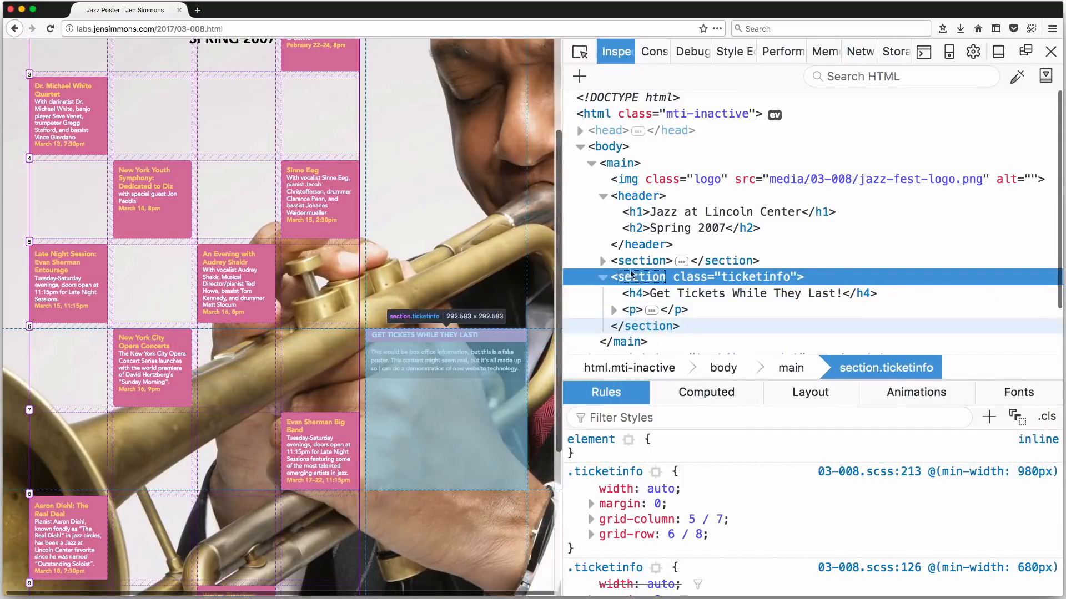
mouse_move(634, 293)
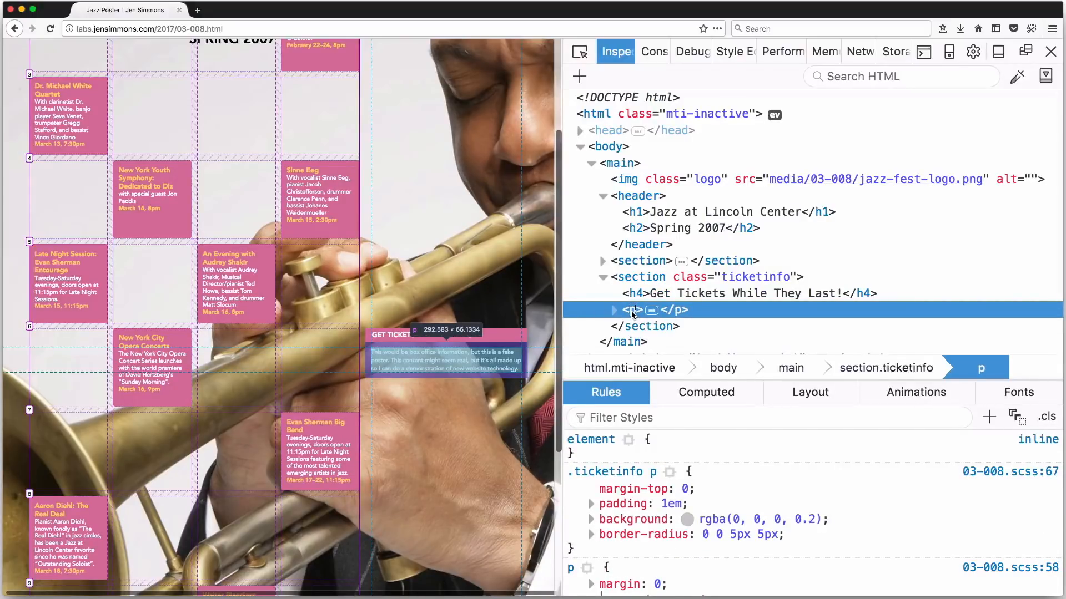
mouse_move(634, 293)
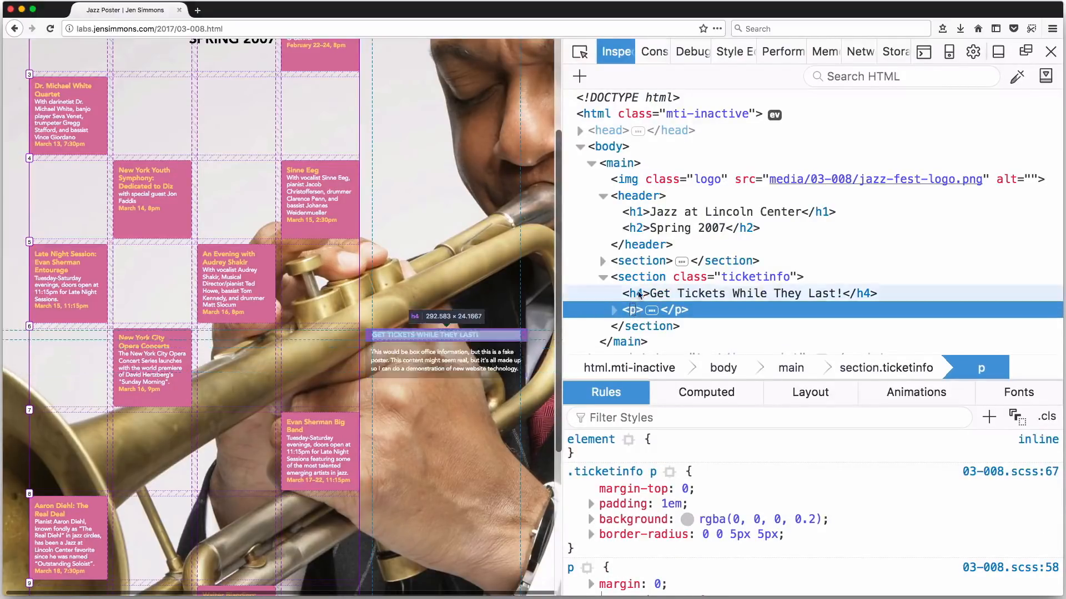
mouse_move(639, 277)
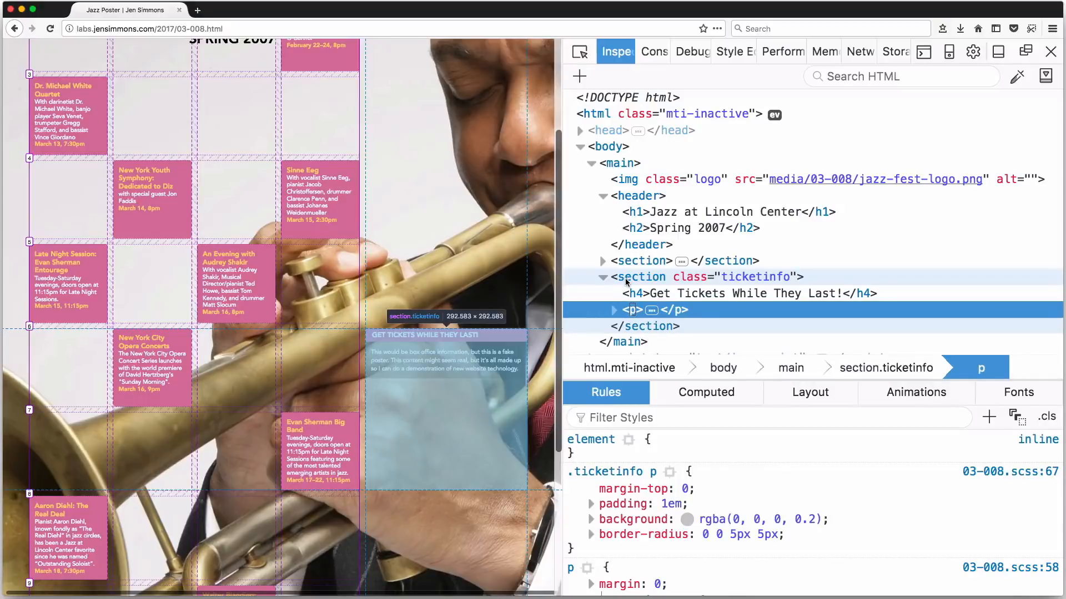
click(643, 276)
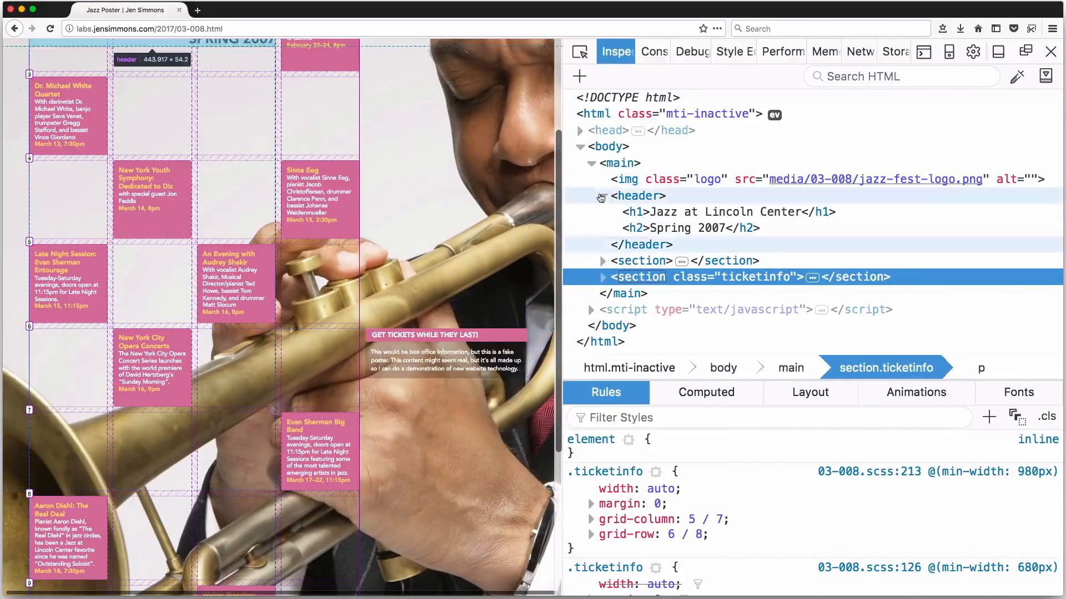
click(620, 163)
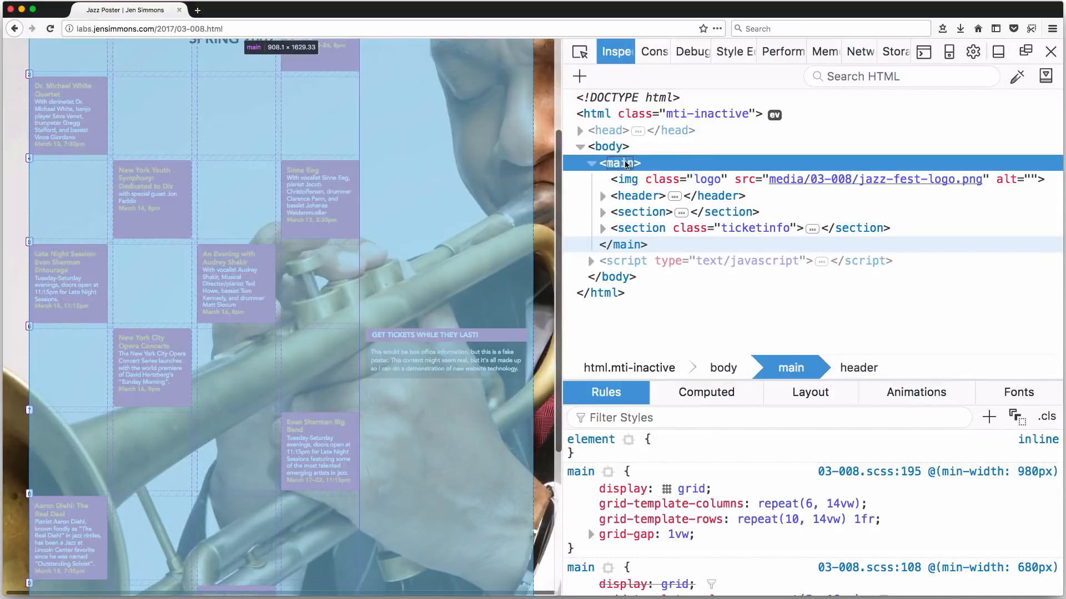
mouse_move(627, 180)
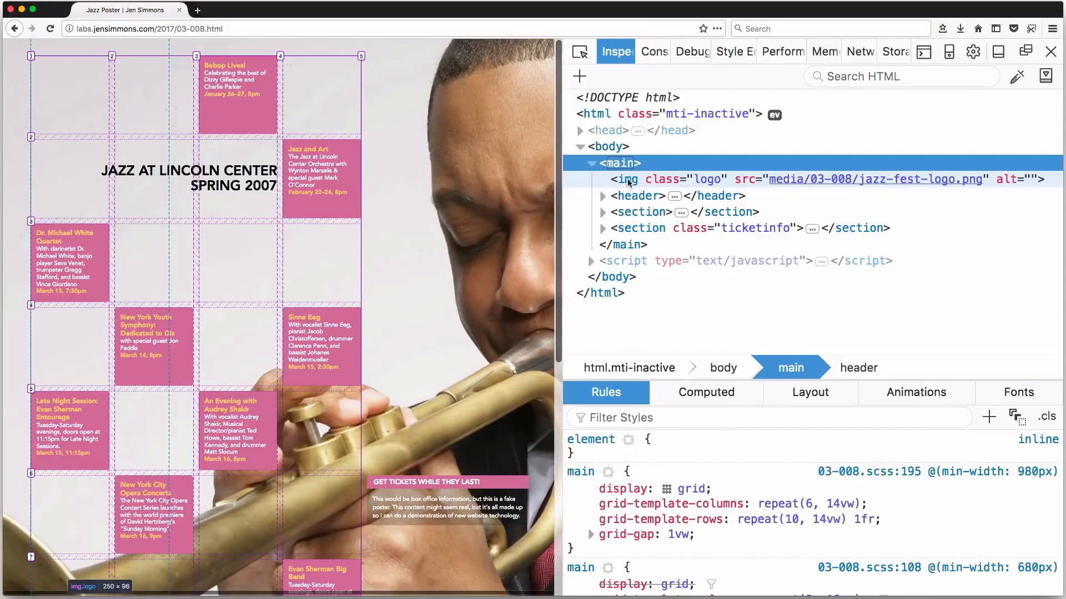
In Layout, show main's grid overlay instead of ul's in teal, then return to main's Rules.
click(634, 498)
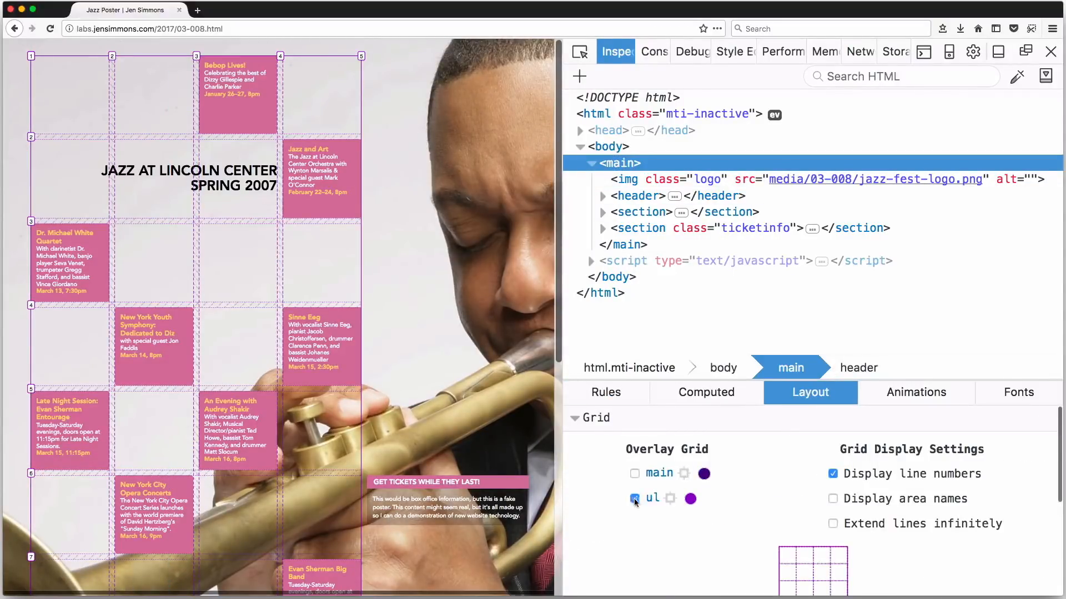
click(634, 473)
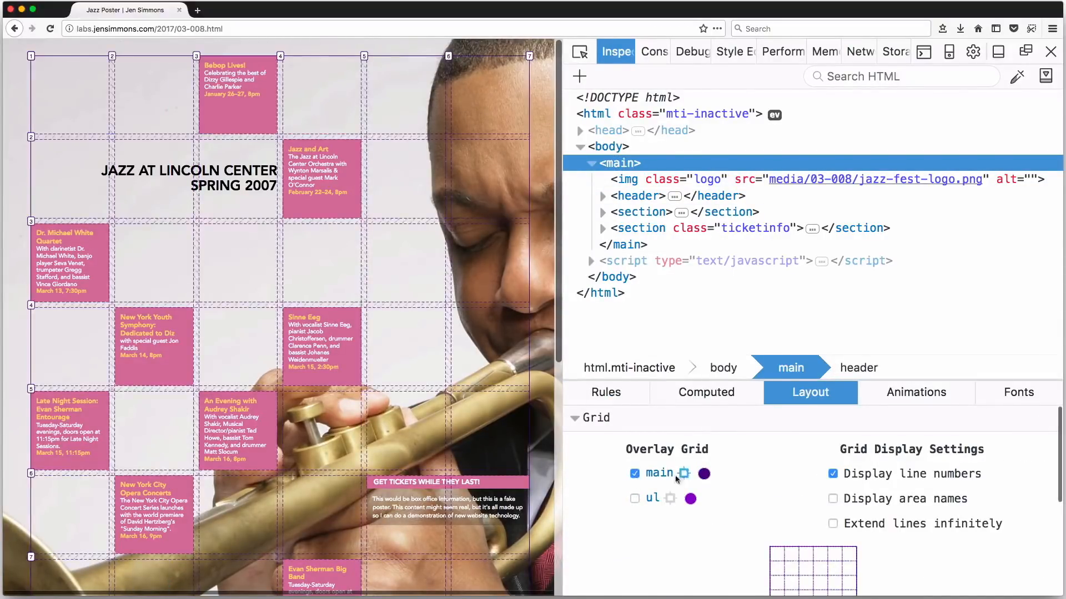
click(703, 473)
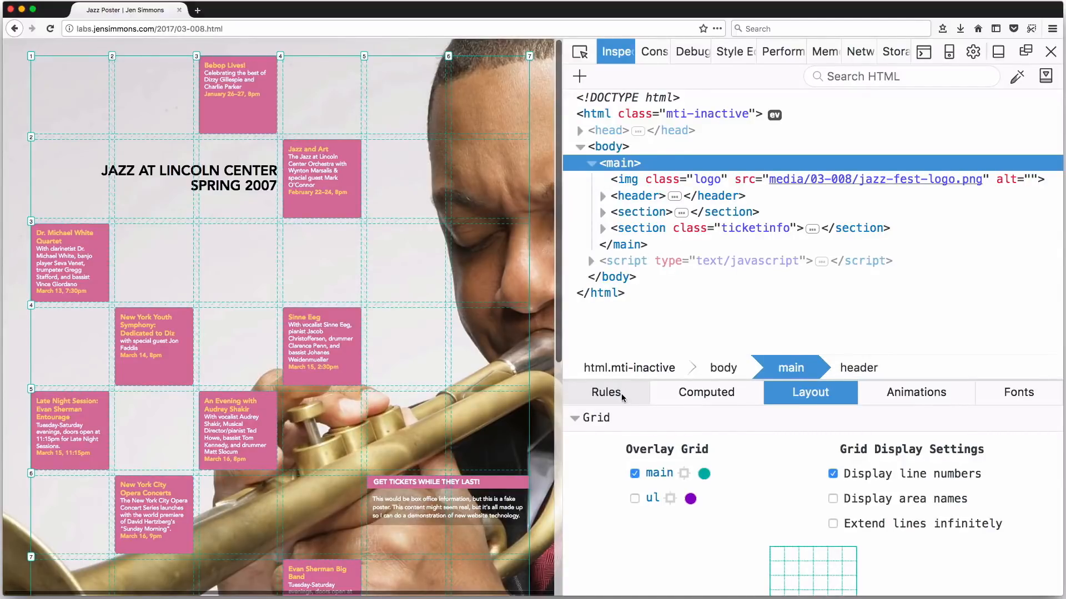
click(606, 393)
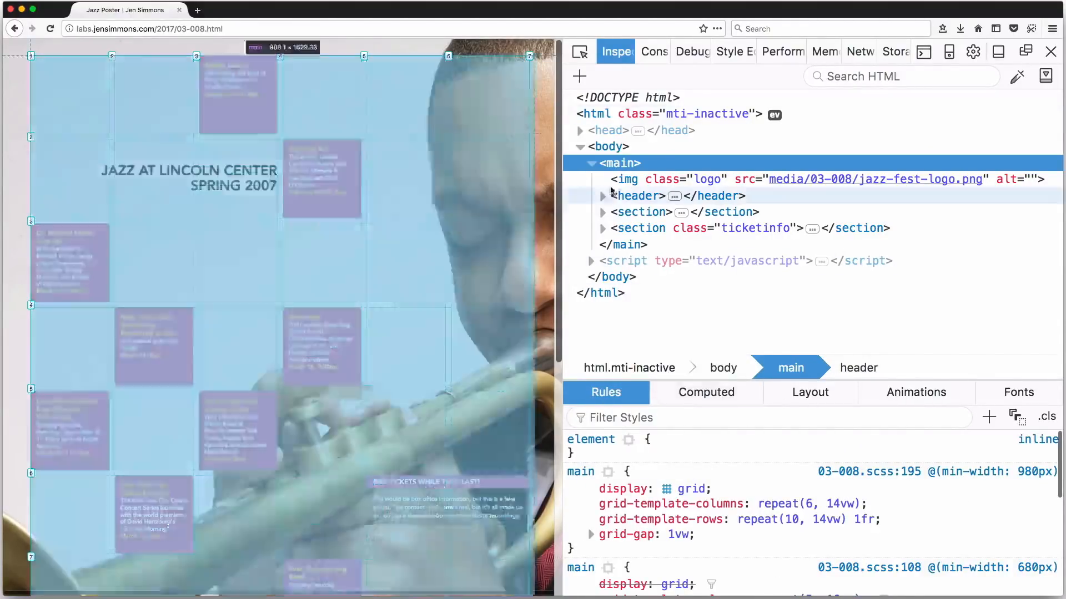
click(620, 162)
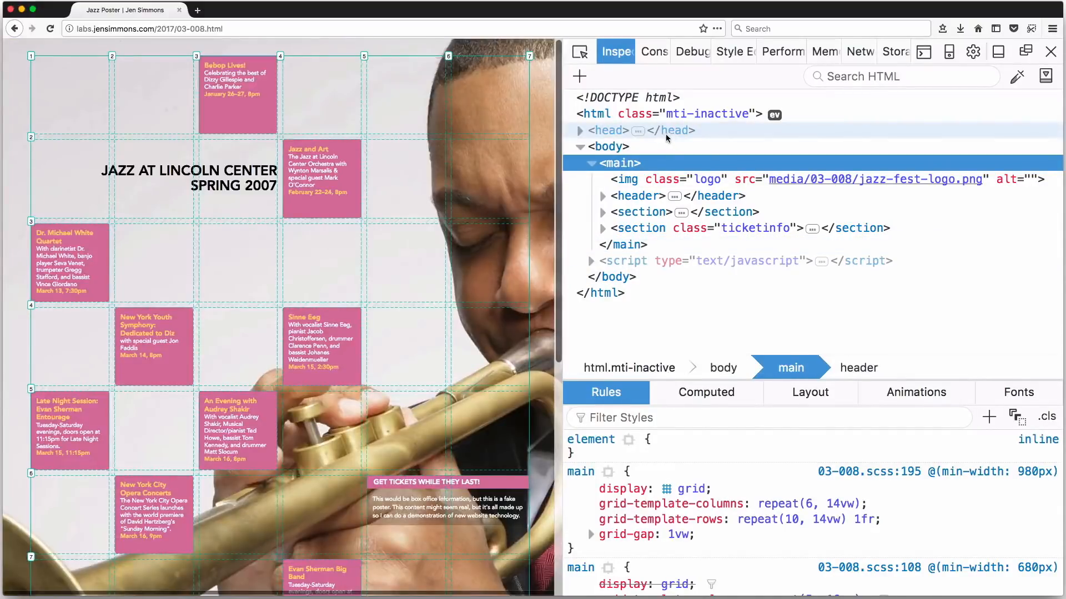
click(627, 179)
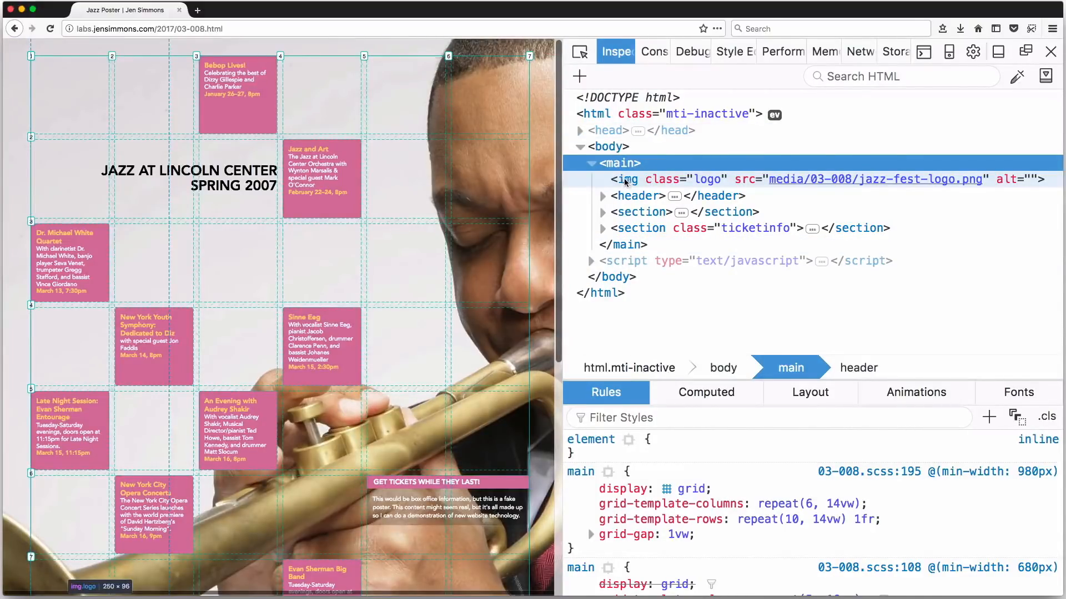
scroll(down, 3)
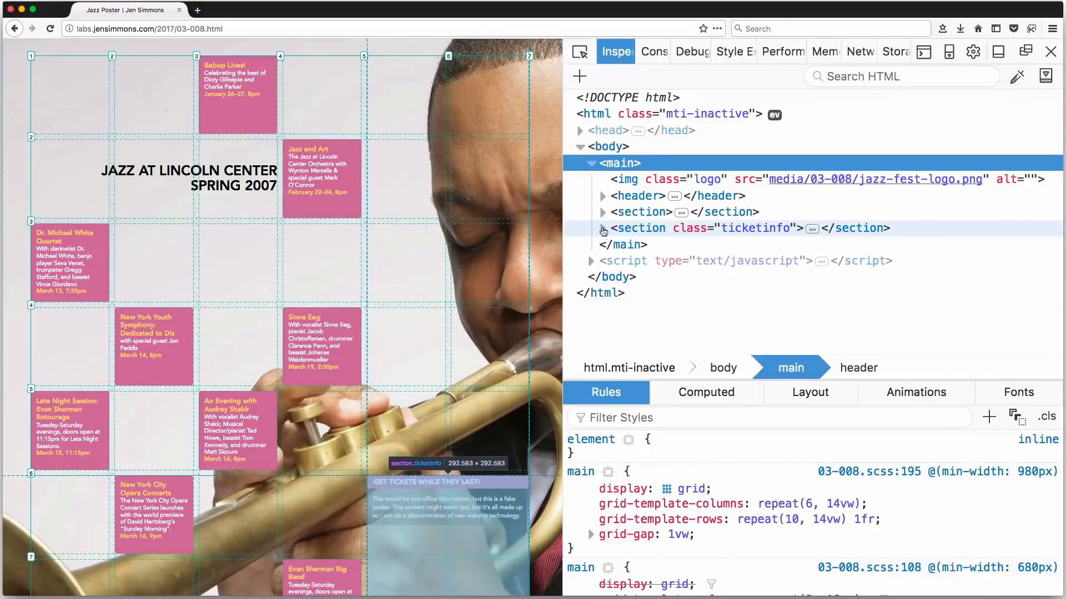
click(602, 229)
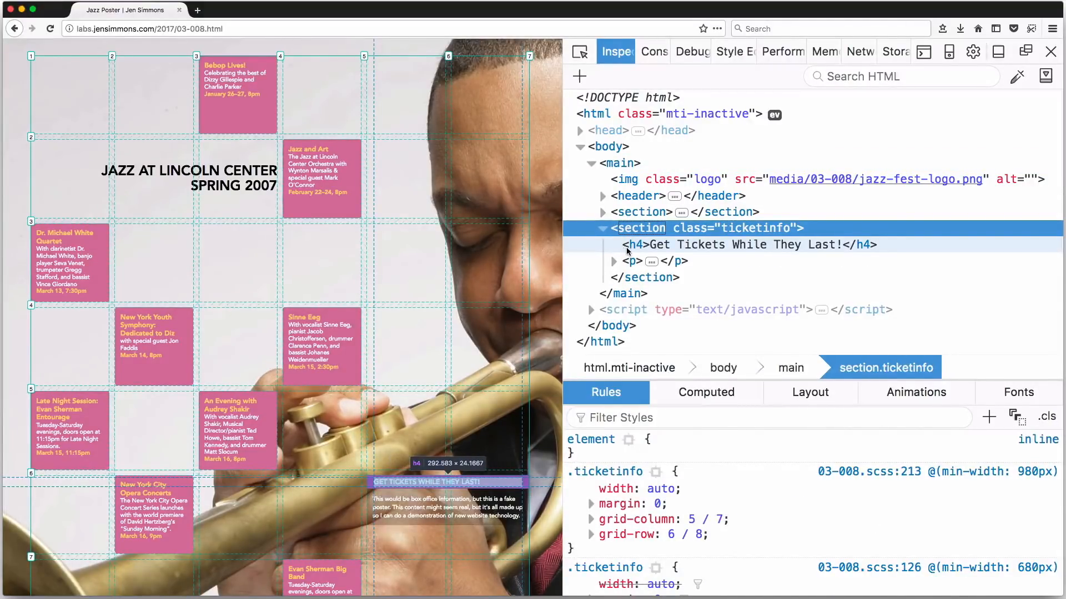
mouse_move(603, 231)
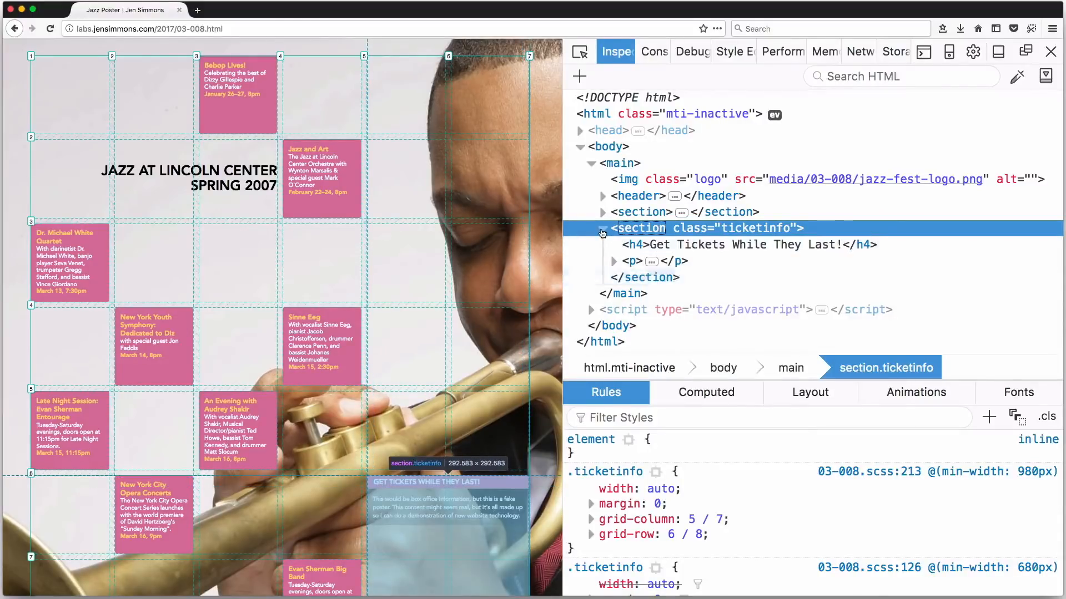
click(642, 212)
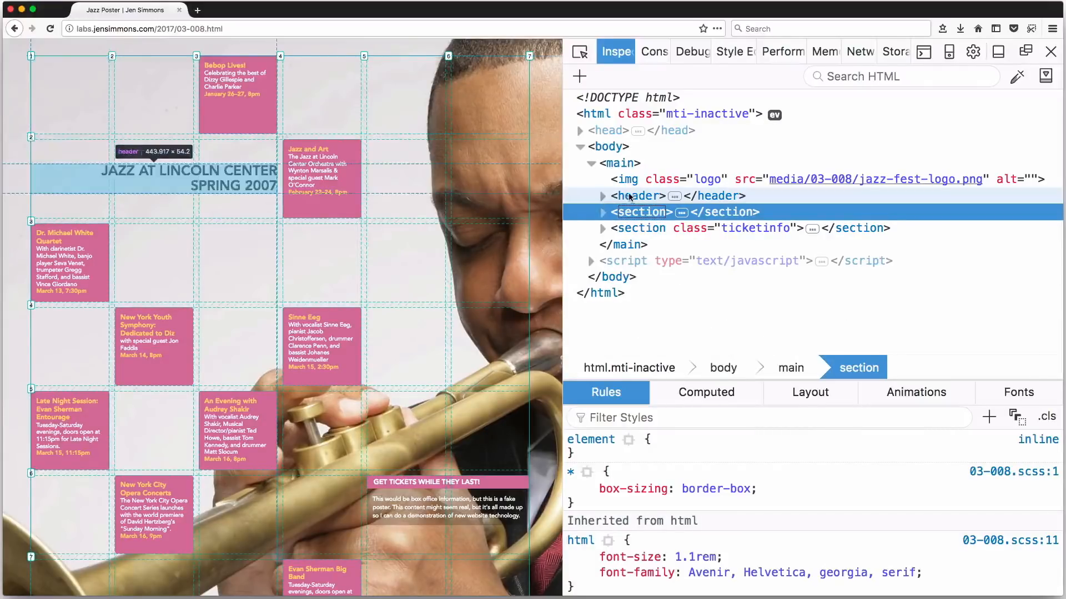
Set the header's align-self to start, then end, then back to center.
click(638, 195)
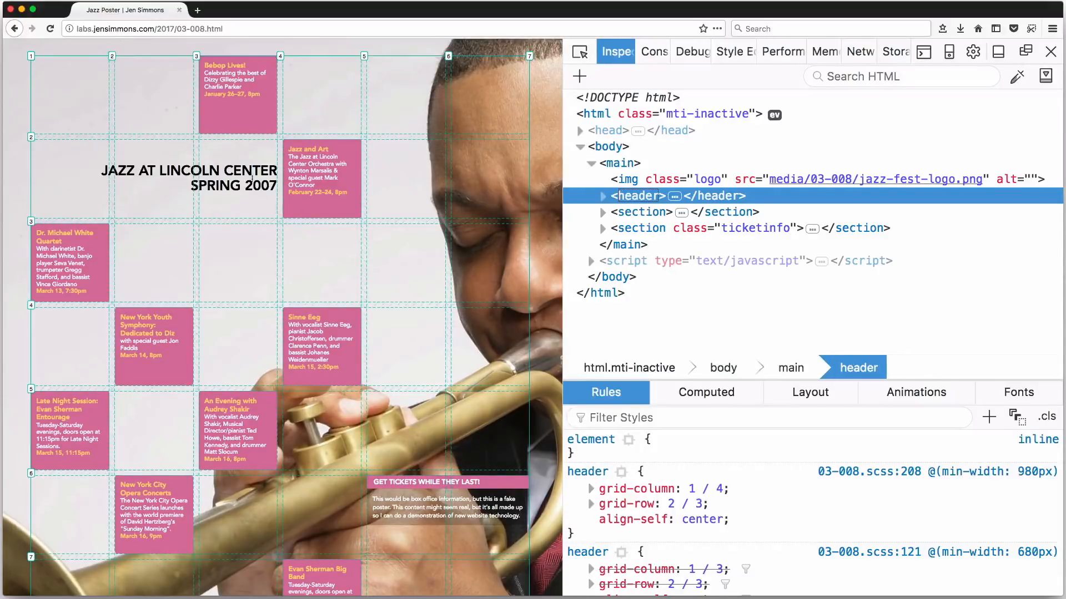
mouse_move(631, 200)
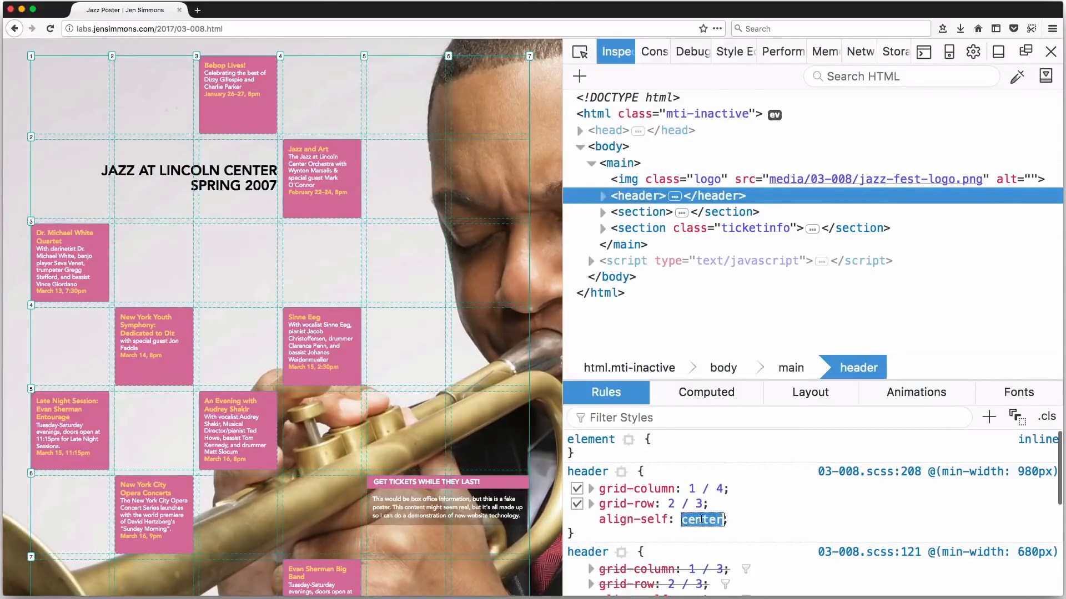
text(s)
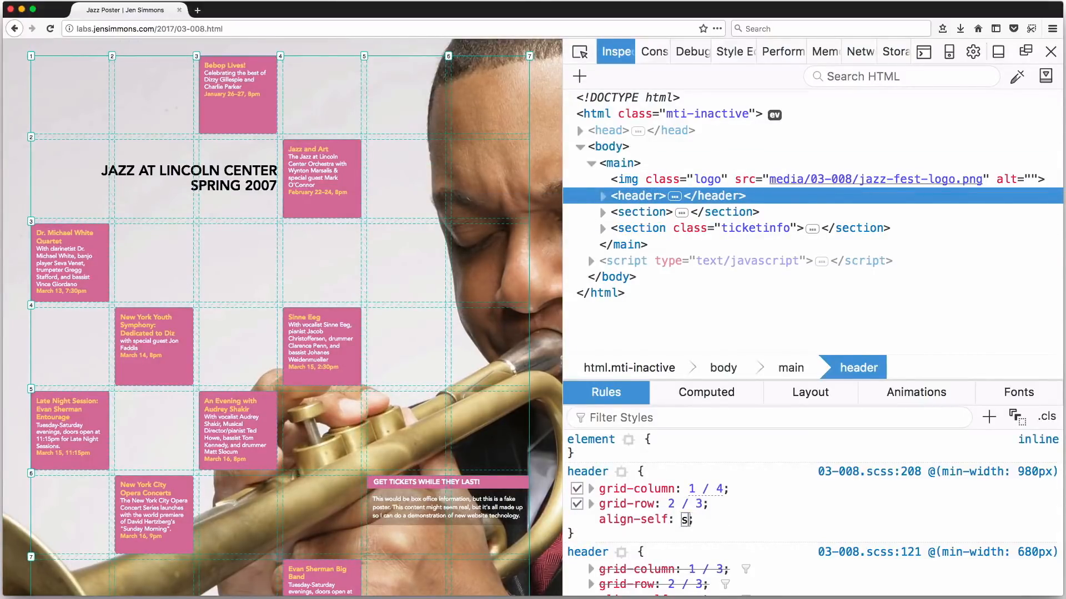
text(tart)
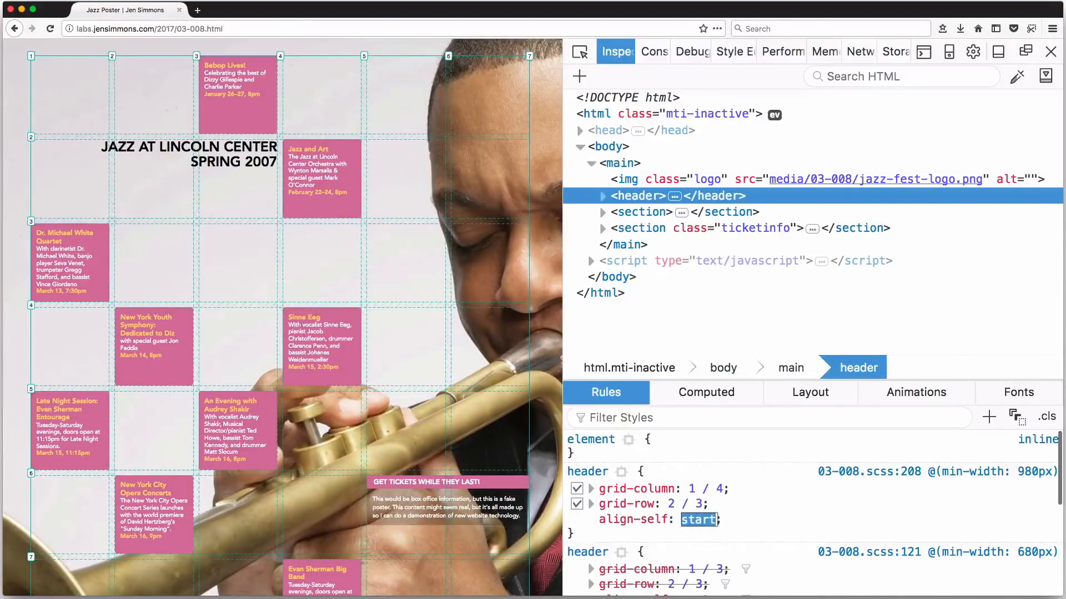
text(end)
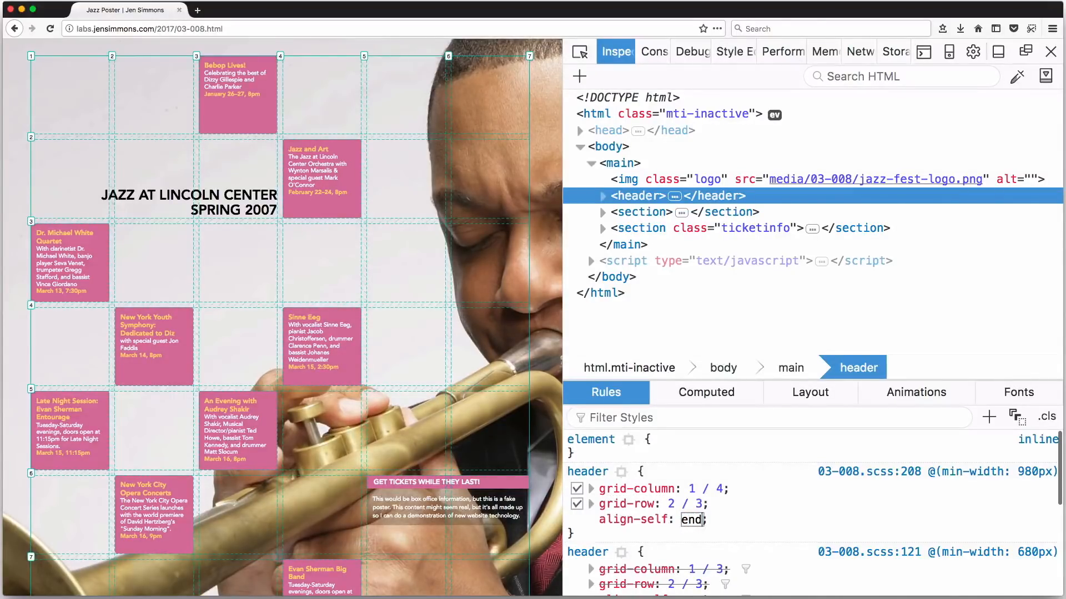
double_click(690, 520)
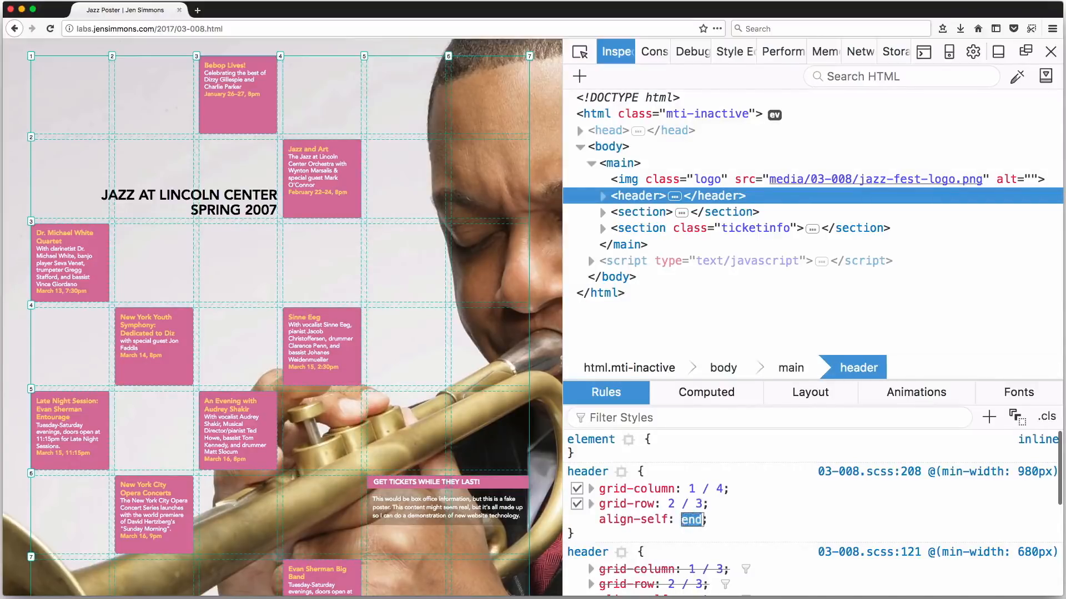
text(center)
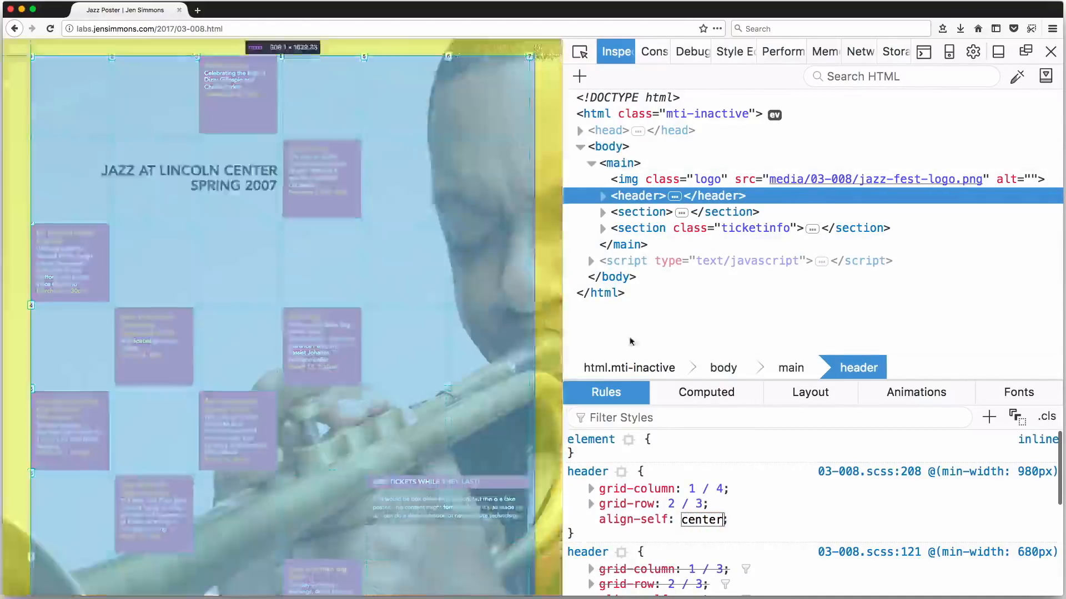